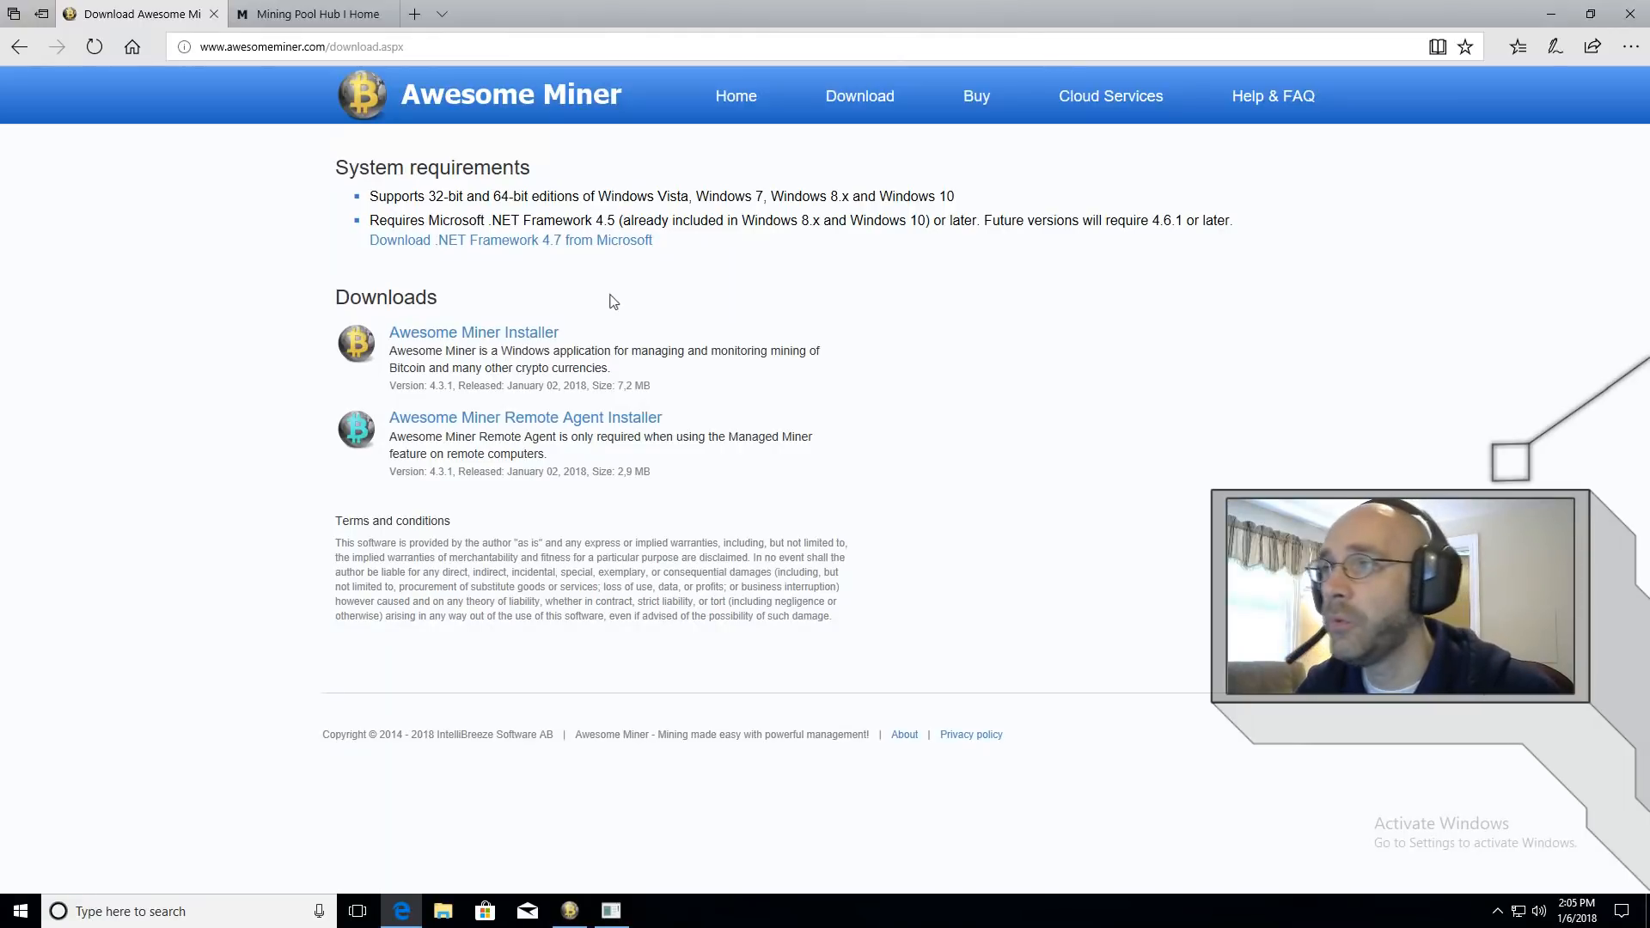
# Scroll the Mining Pool Hub home page down to the POOLS list in the sidebar
pyautogui.click(311, 13)
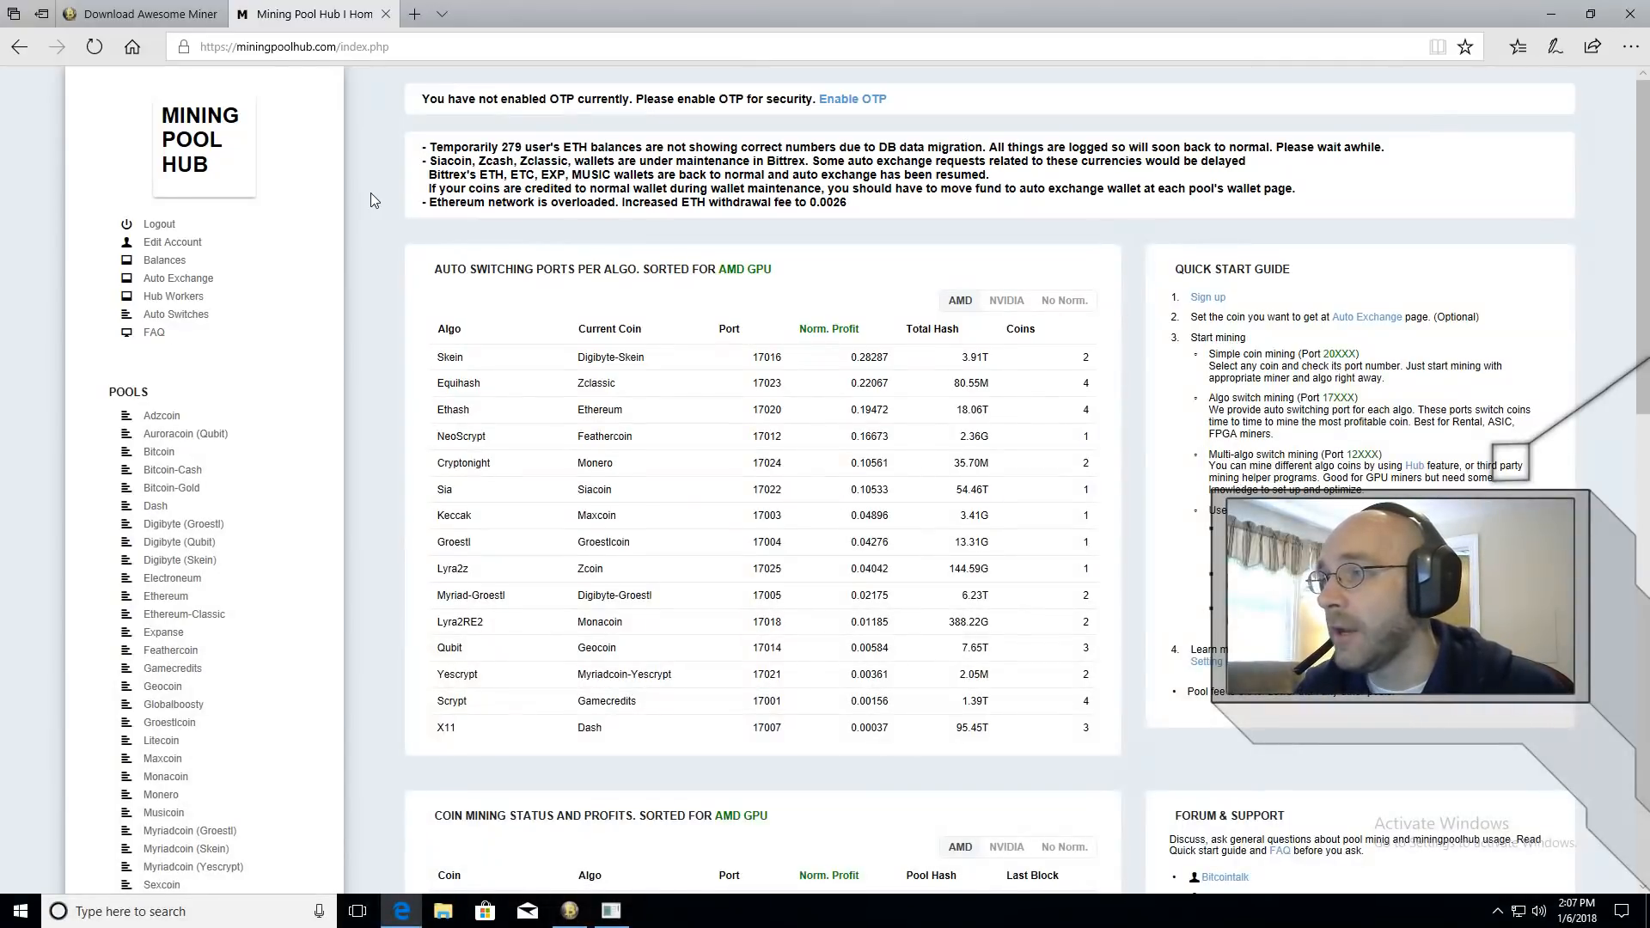
pyautogui.scroll(-3)
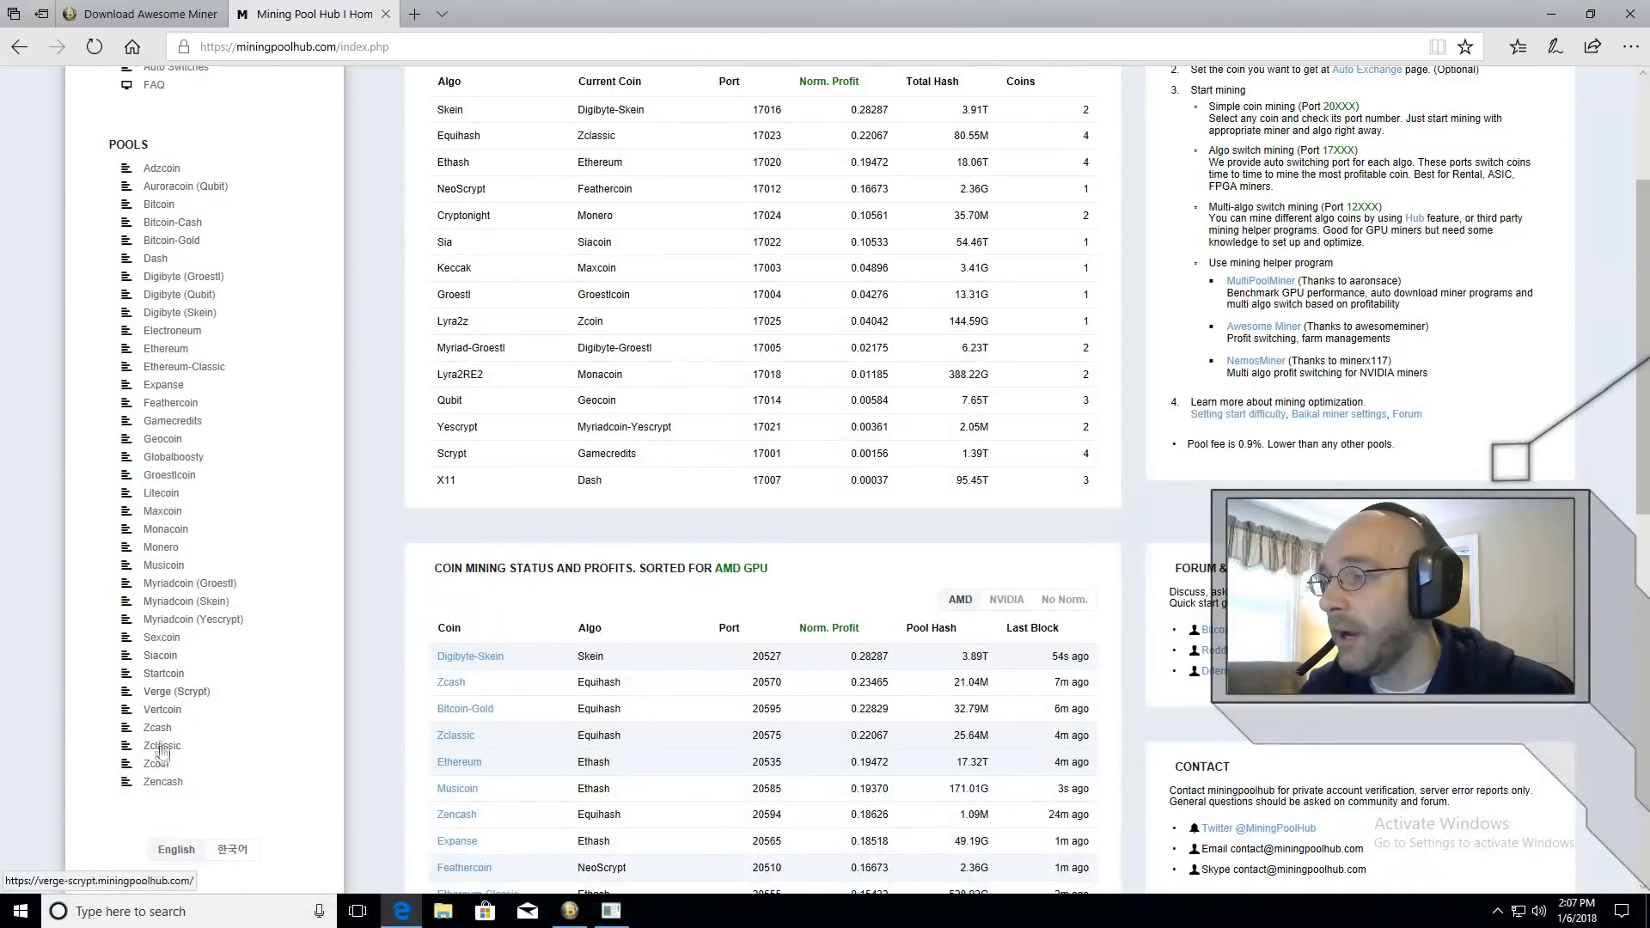
pyautogui.moveTo(162, 708)
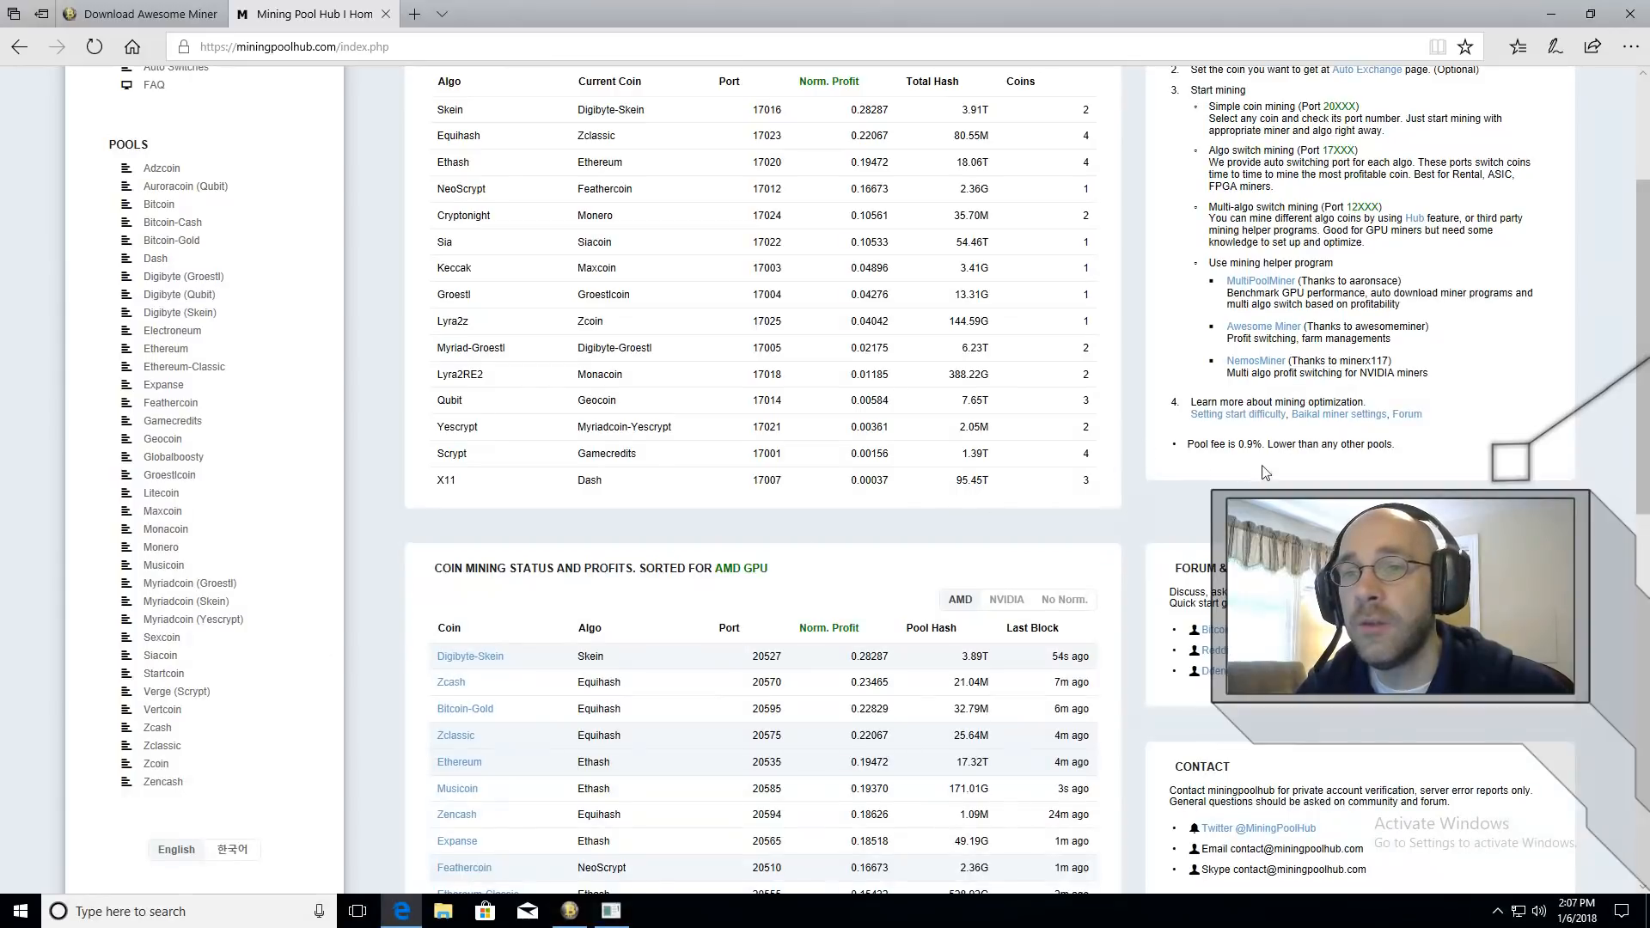
pyautogui.moveTo(1255, 465)
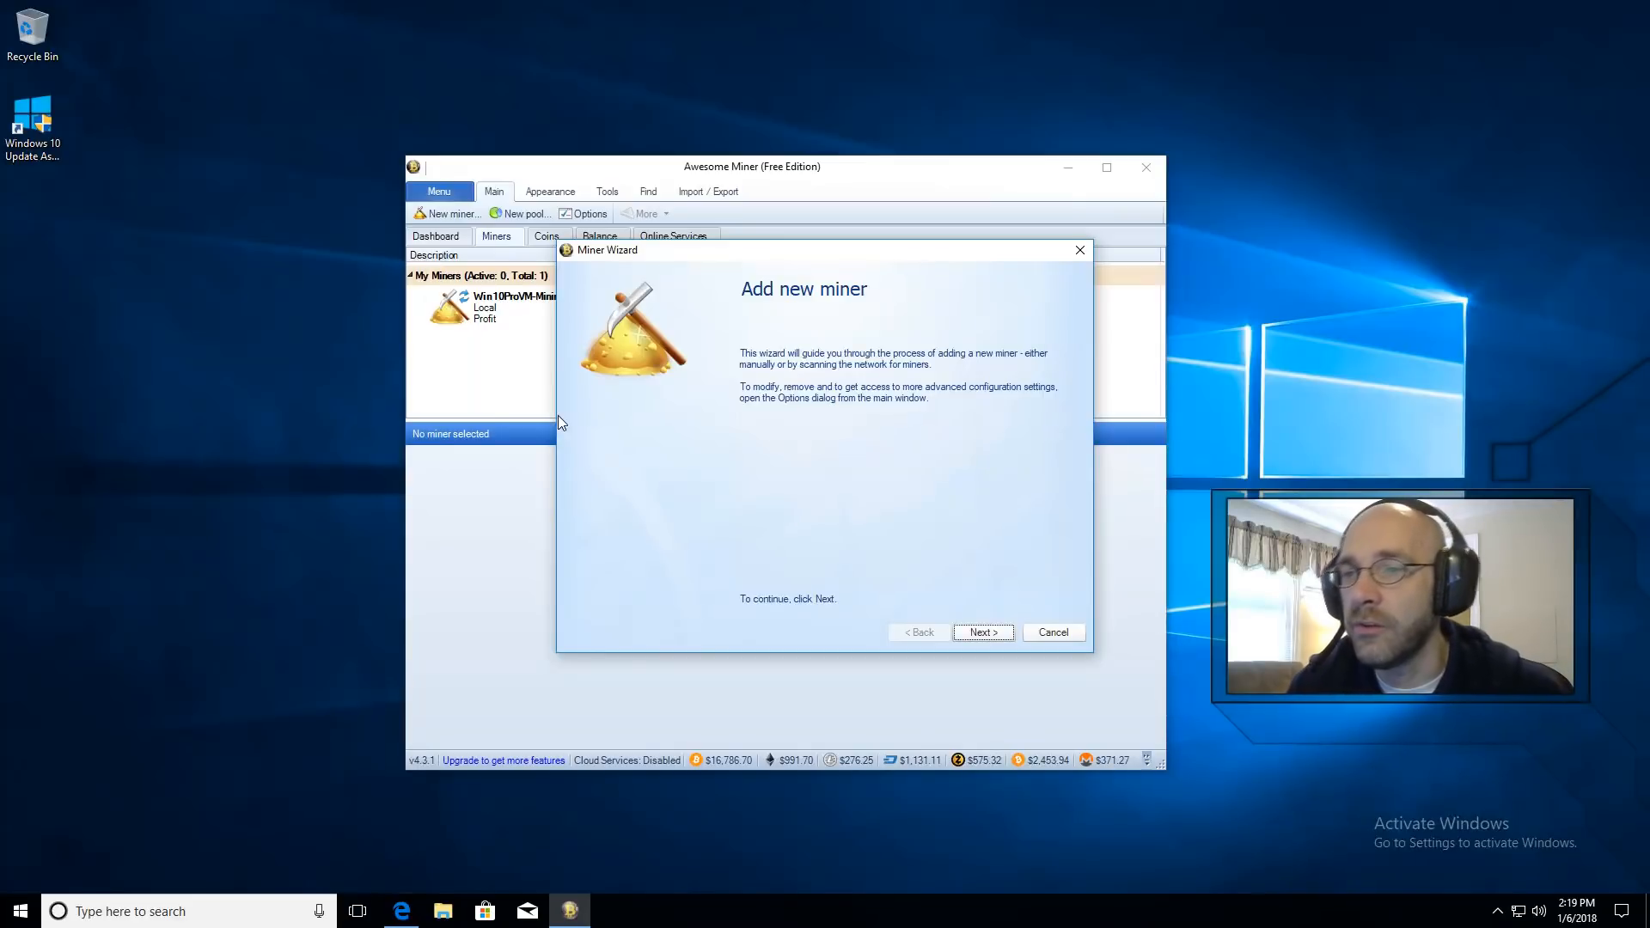
# Start a new Managed Profit Miner in the wizard and name it Miner1 on the local host
pyautogui.click(981, 631)
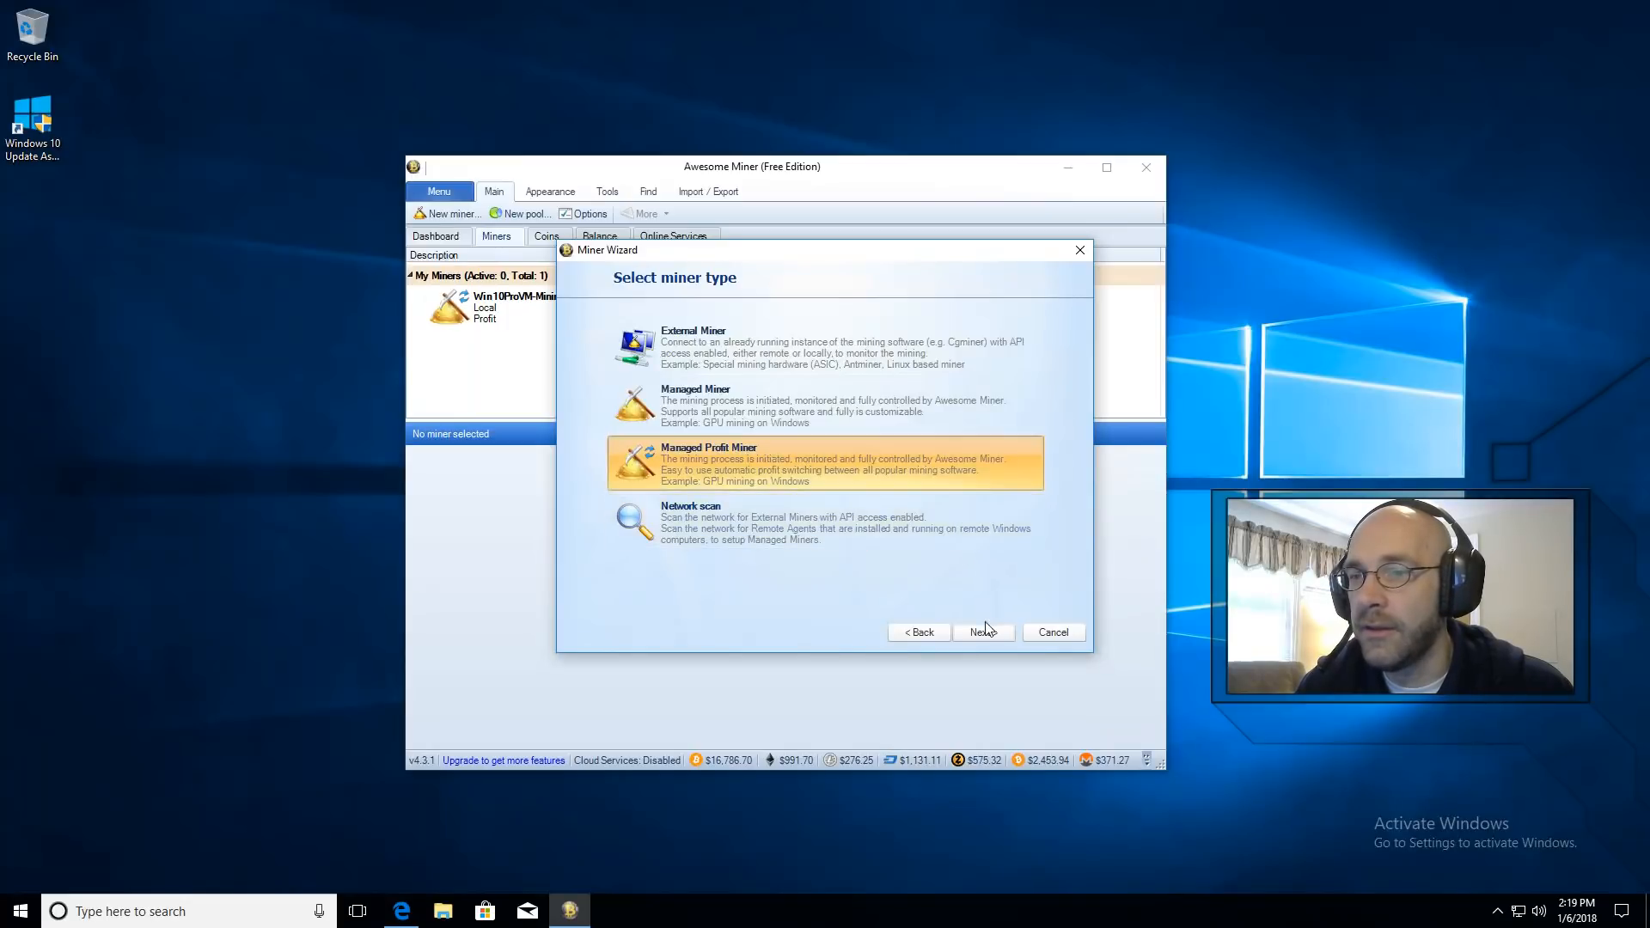
pyautogui.click(981, 631)
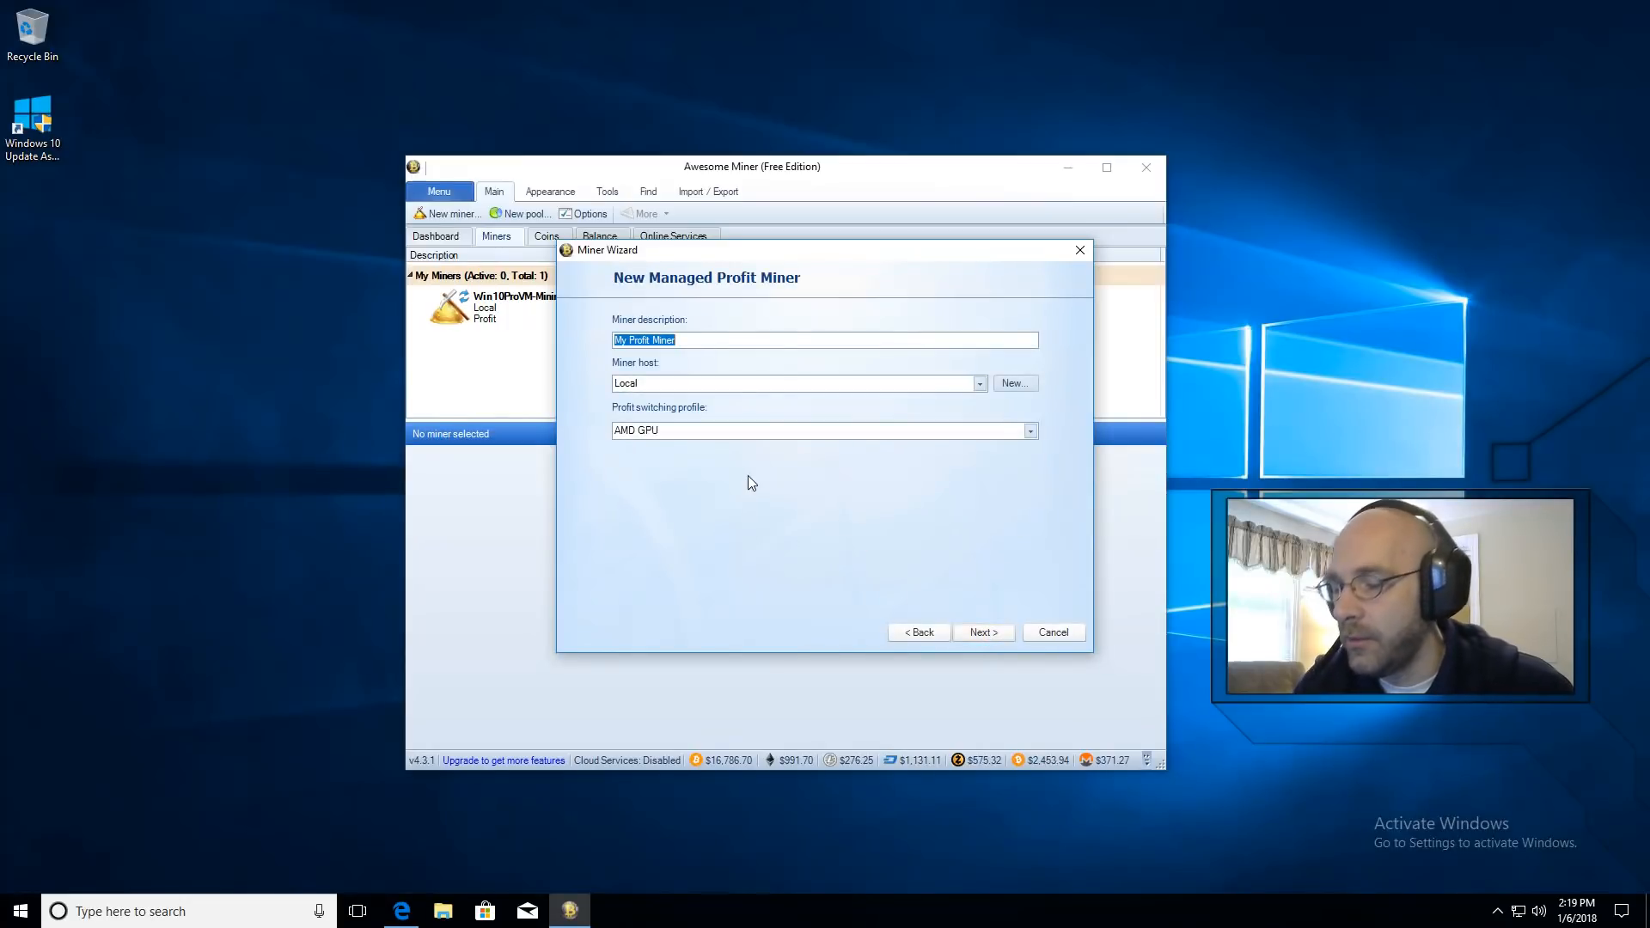
pyautogui.write('Miner1')
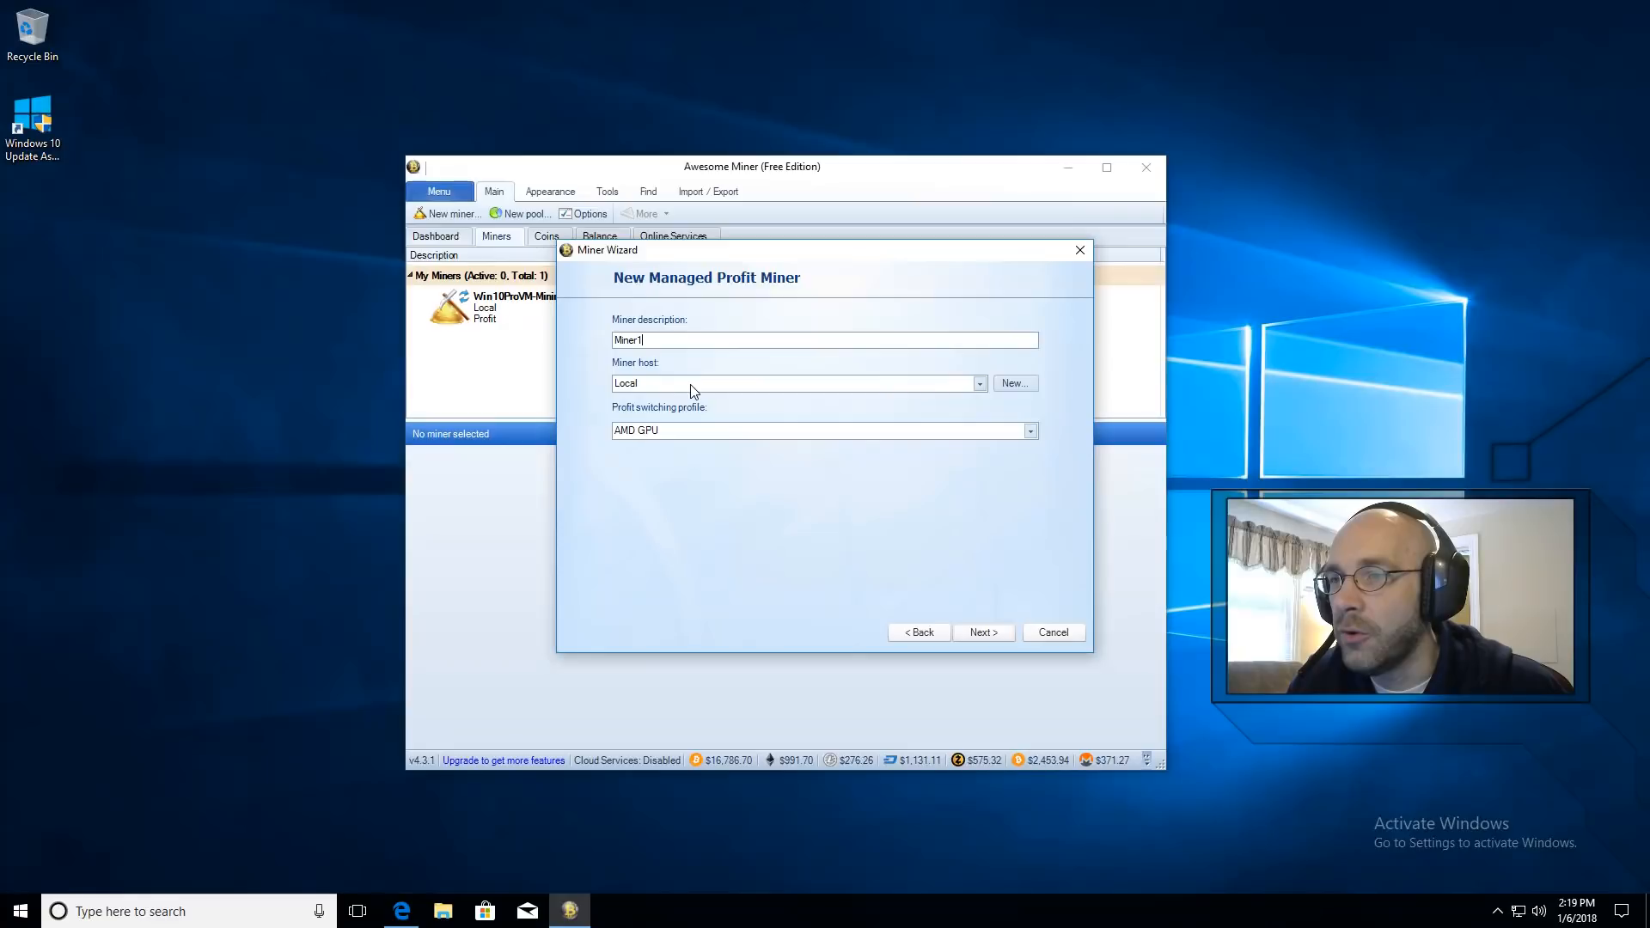
pyautogui.moveTo(1052, 442)
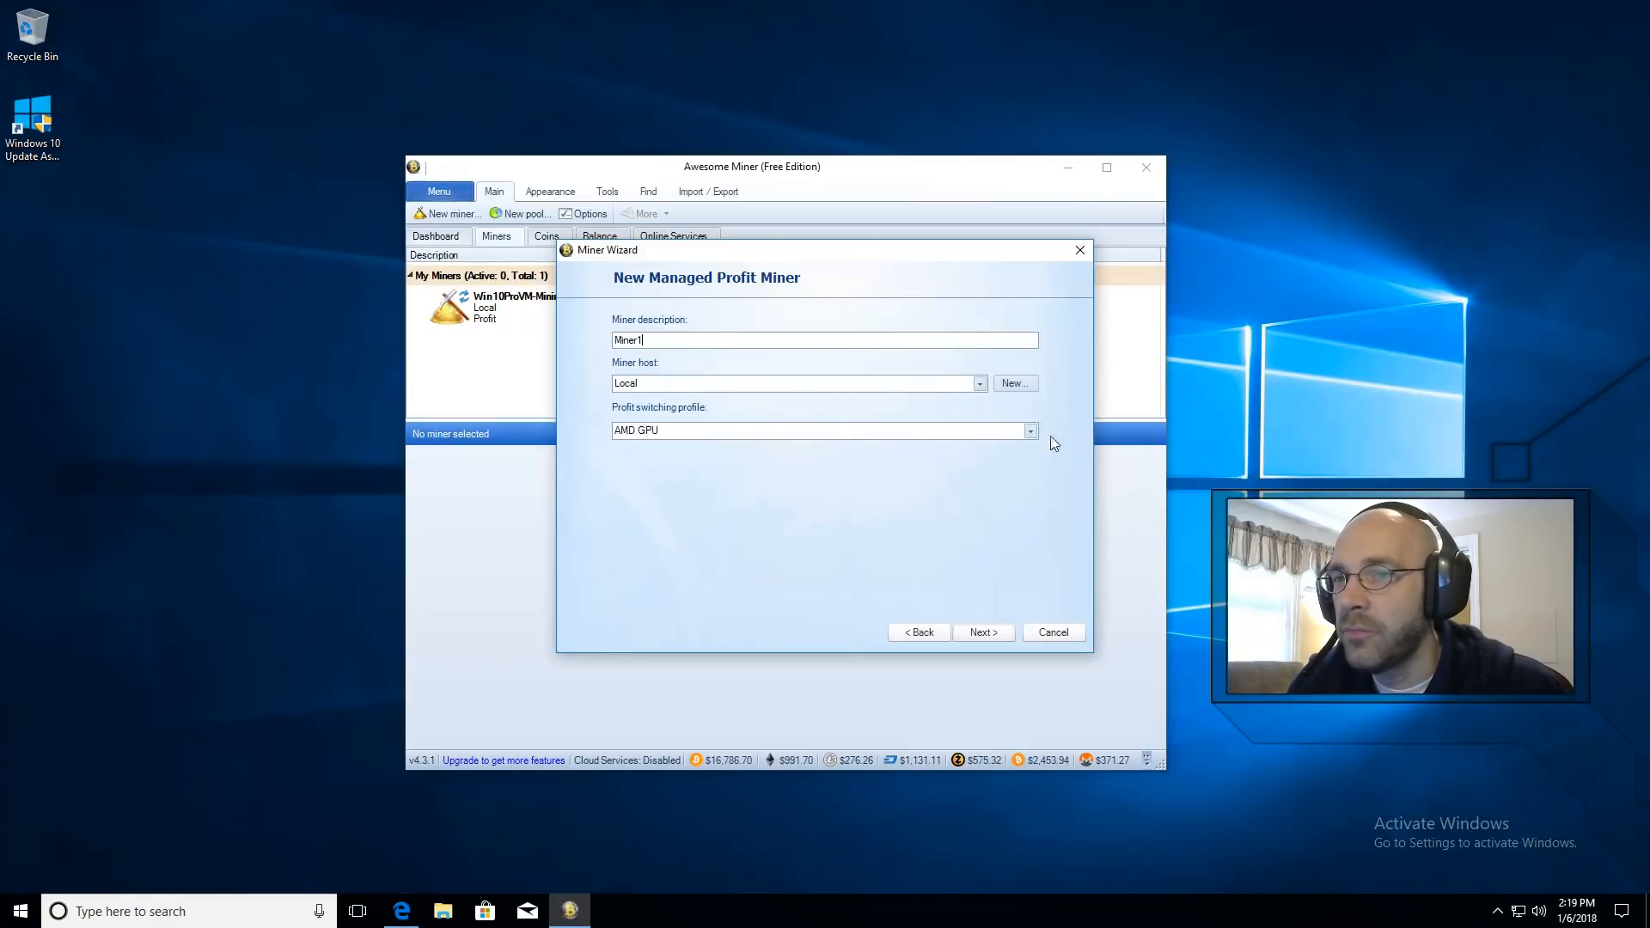
# Choose the AMD GPU profit switching profile and finish creating the miner
pyautogui.click(1028, 430)
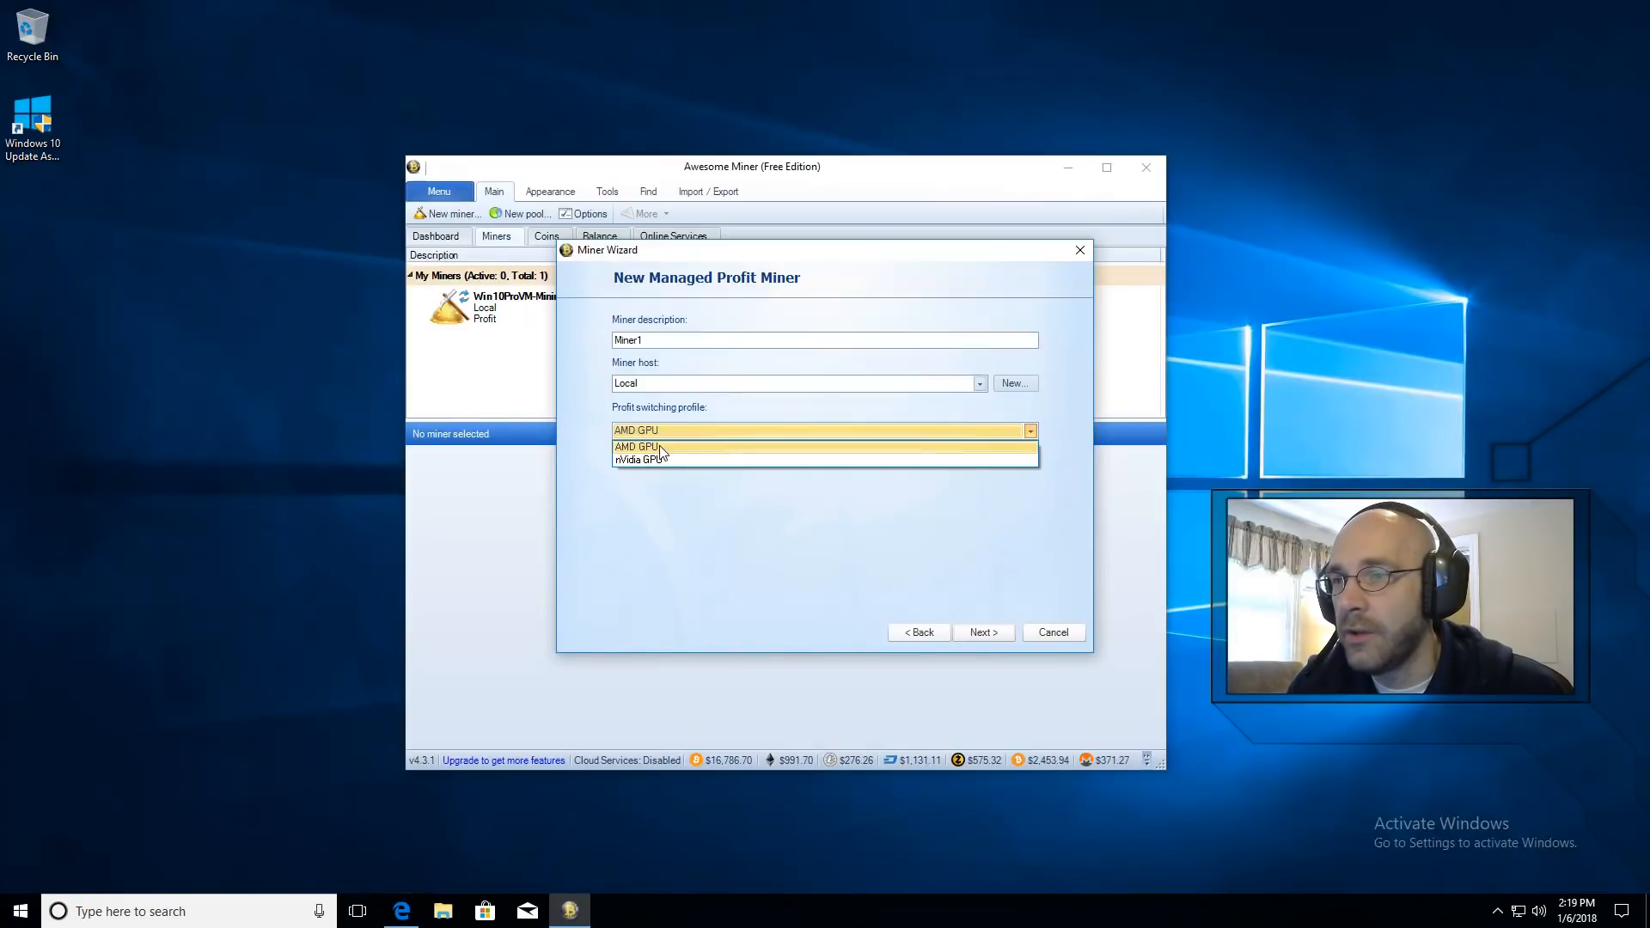
pyautogui.click(635, 446)
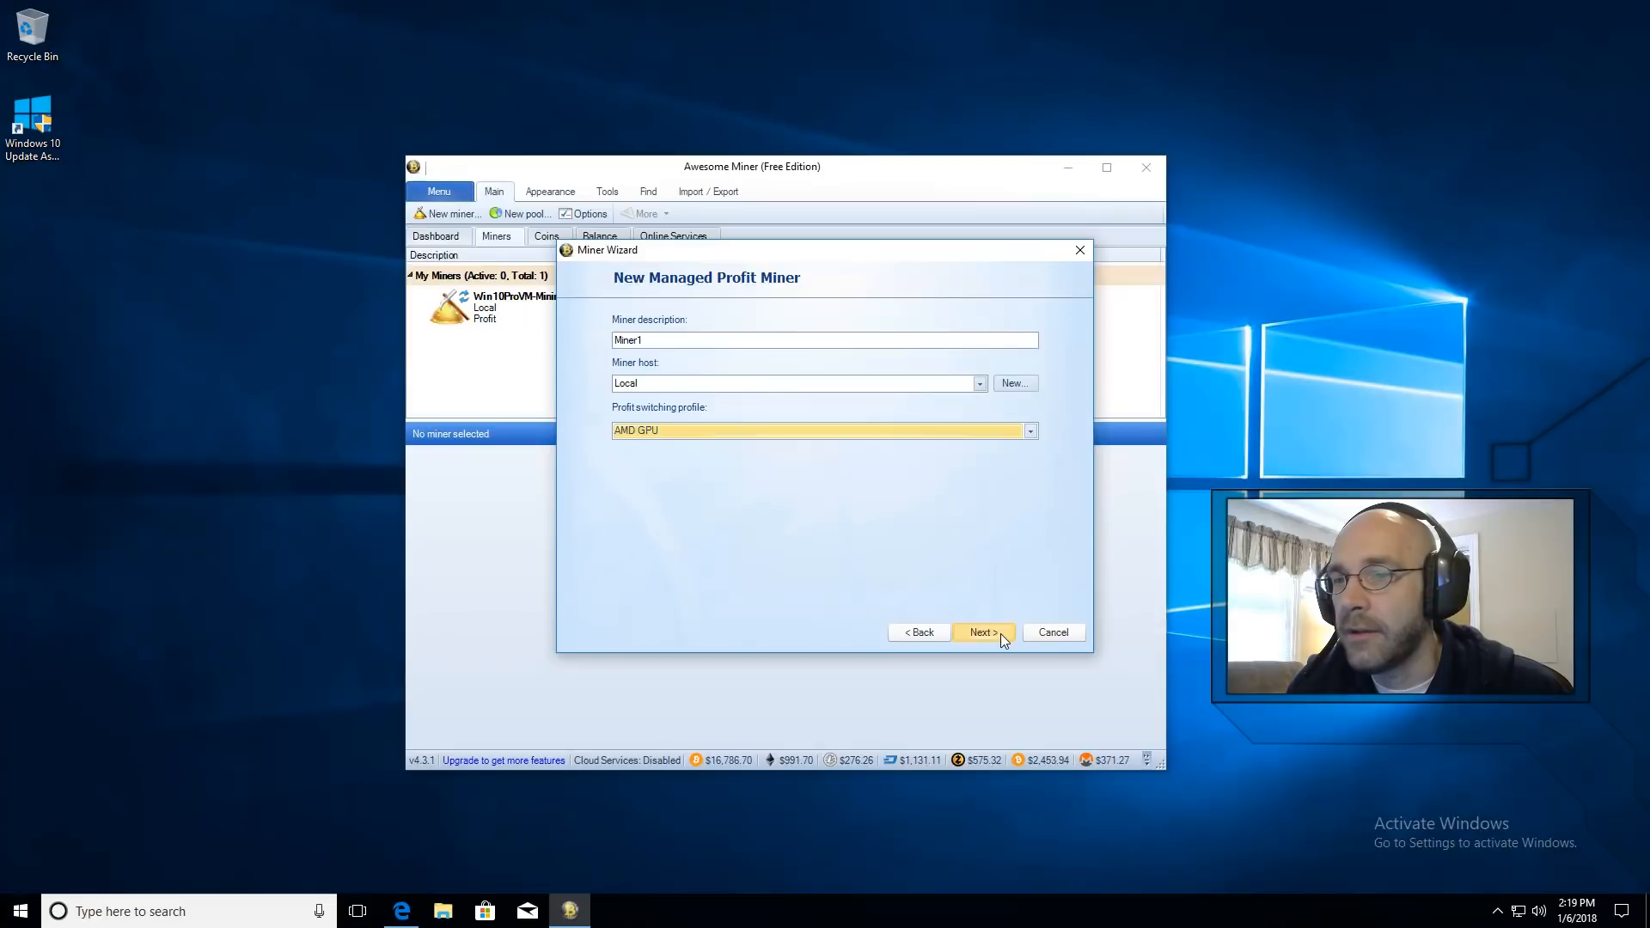
pyautogui.click(980, 633)
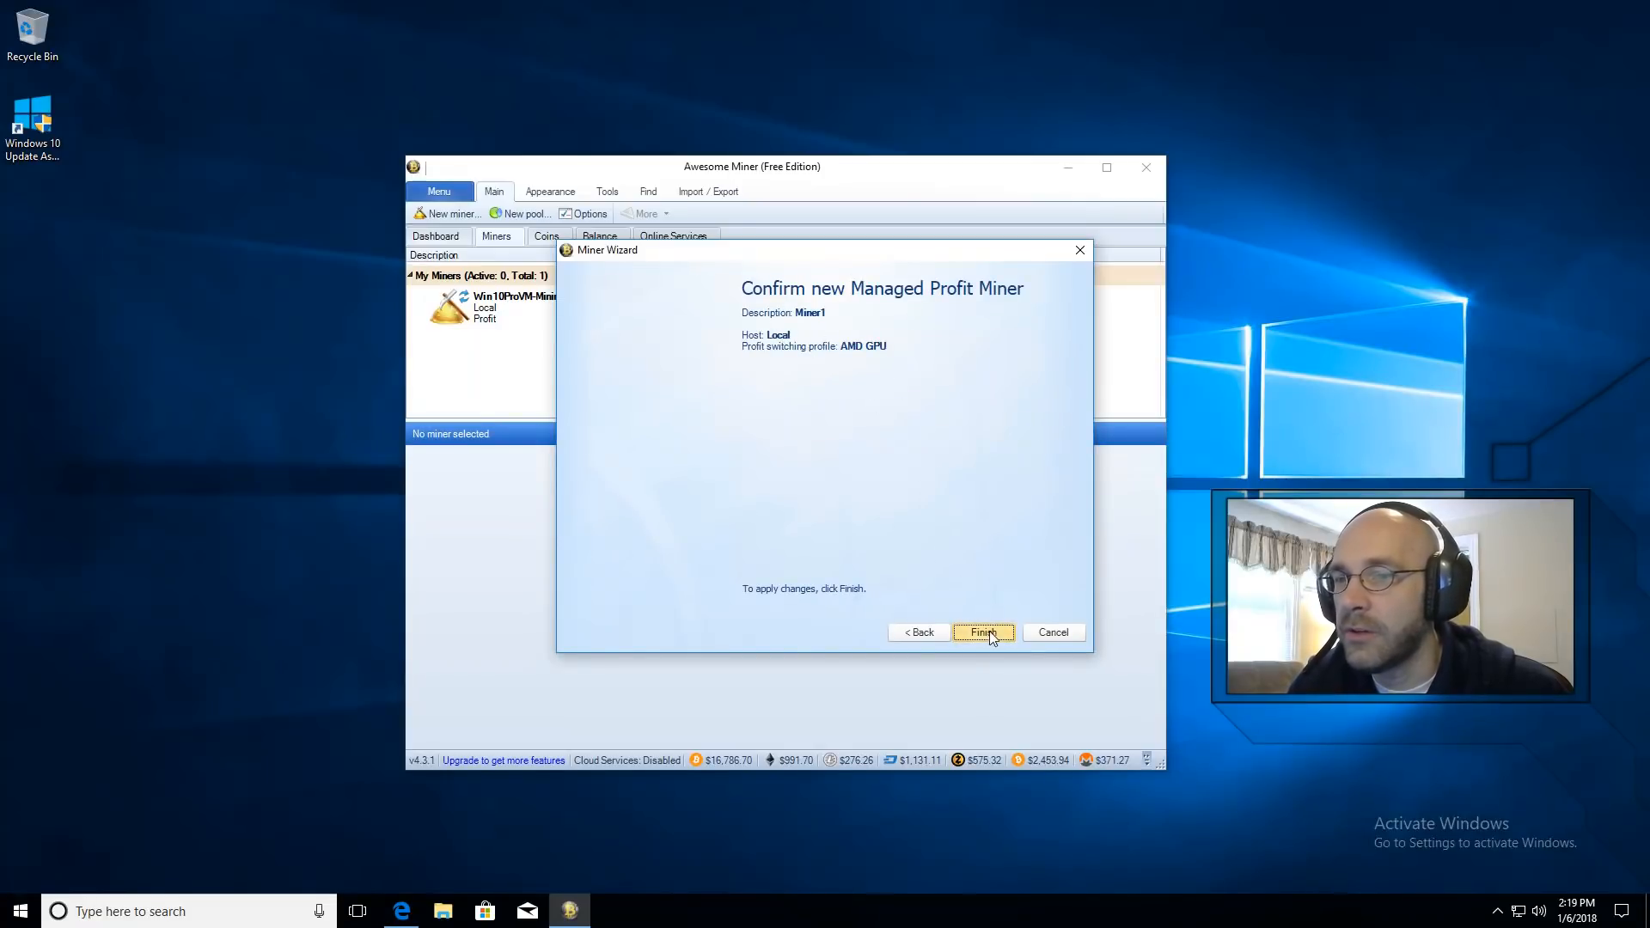
pyautogui.click(983, 633)
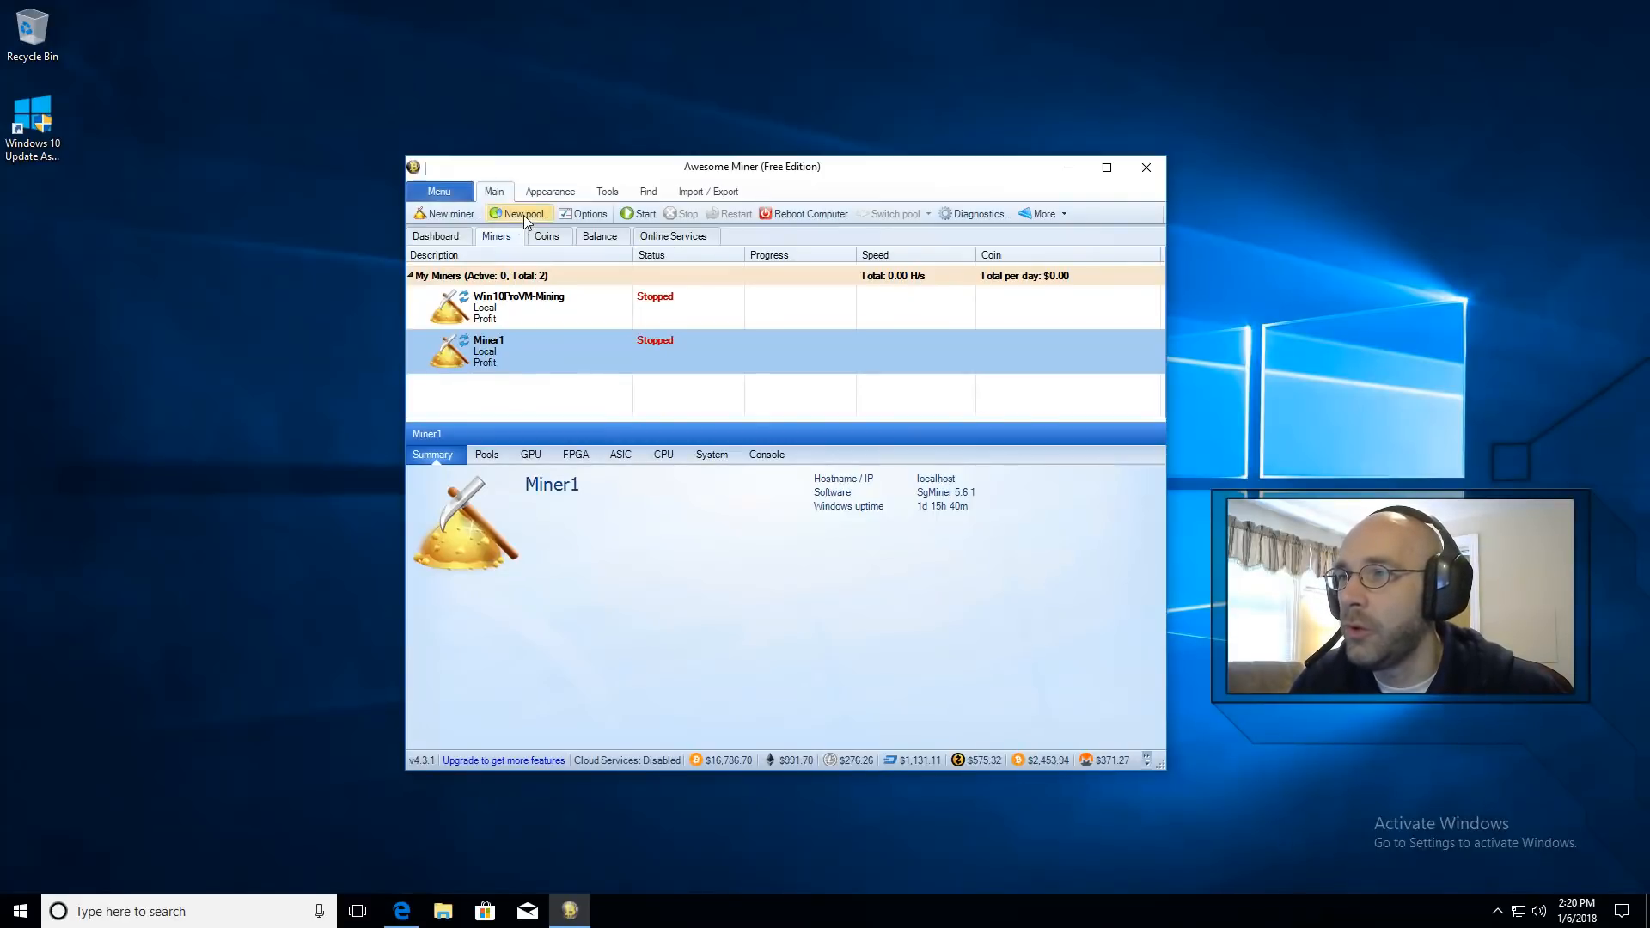
# Begin a new pool in Pool Properties with the description starting 'Vertcoin-'
pyautogui.click(524, 213)
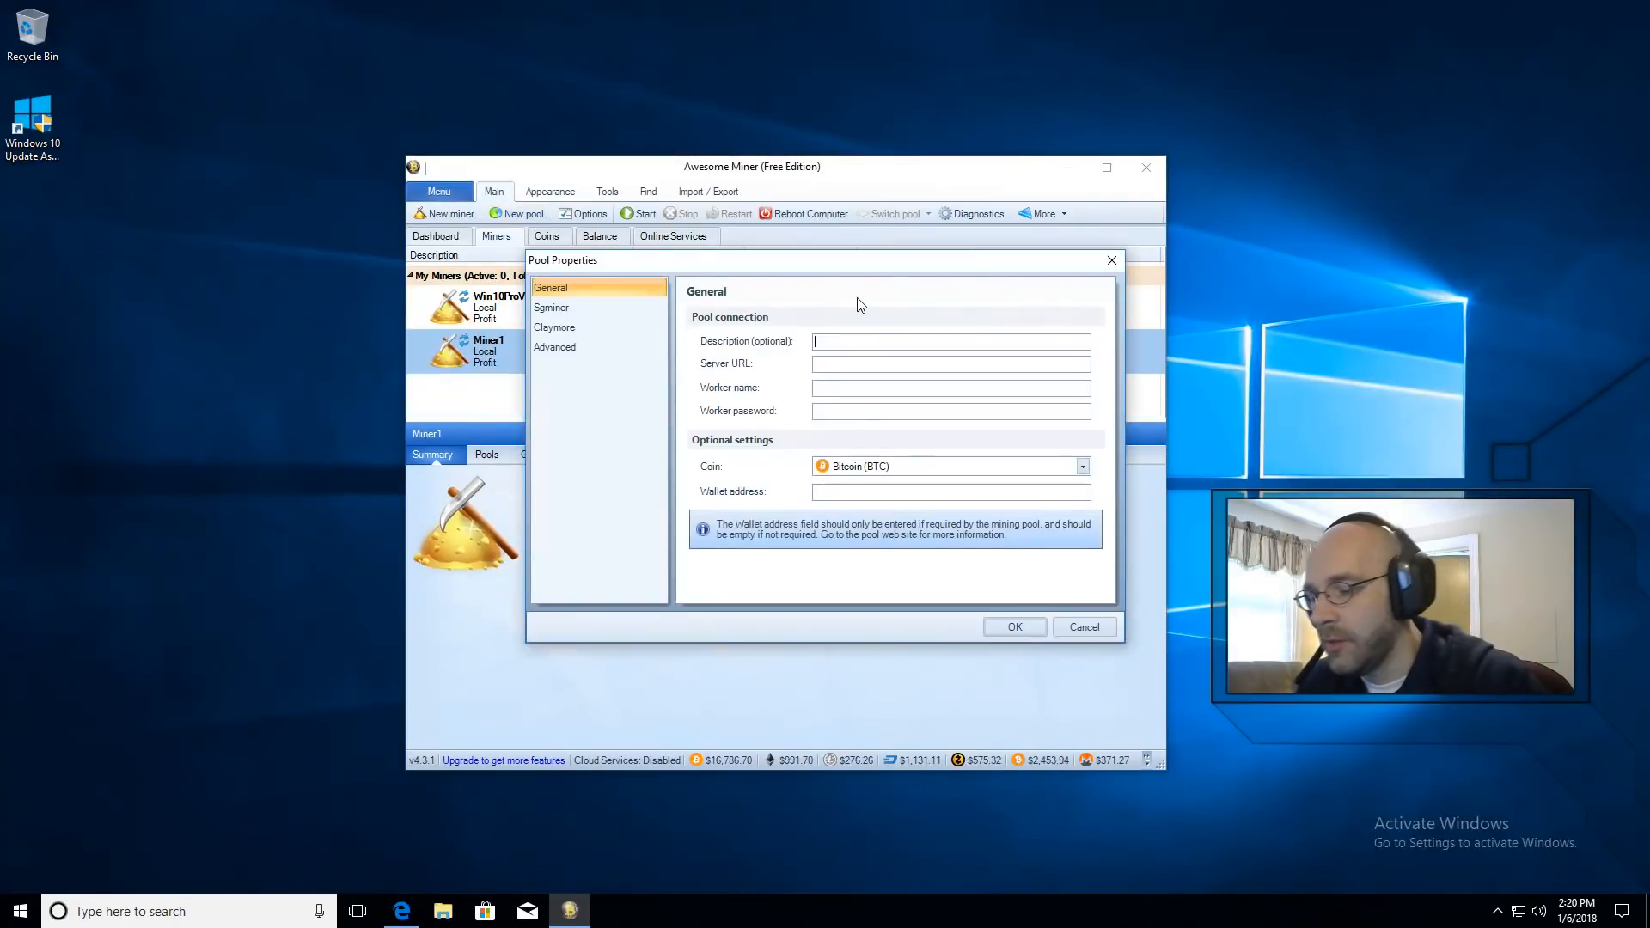
pyautogui.write('Vertcoin-')
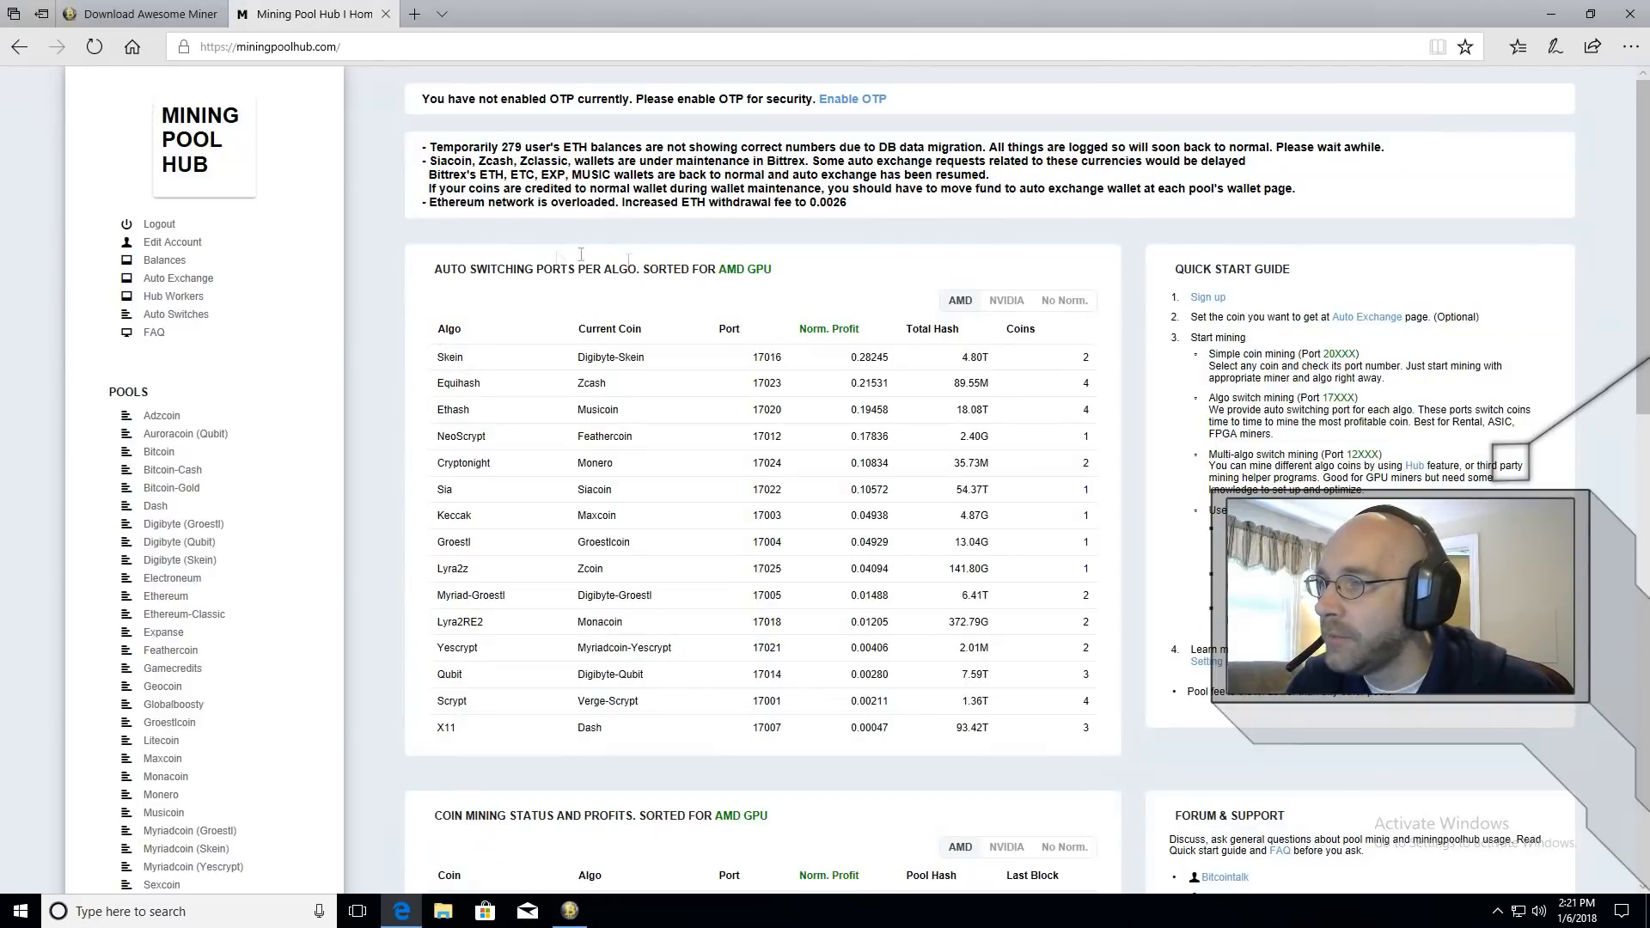
# Open the Vertcoin pool's Getting Started guide and copy the host hub.miningpoolhub.com
pyautogui.scroll(-3)
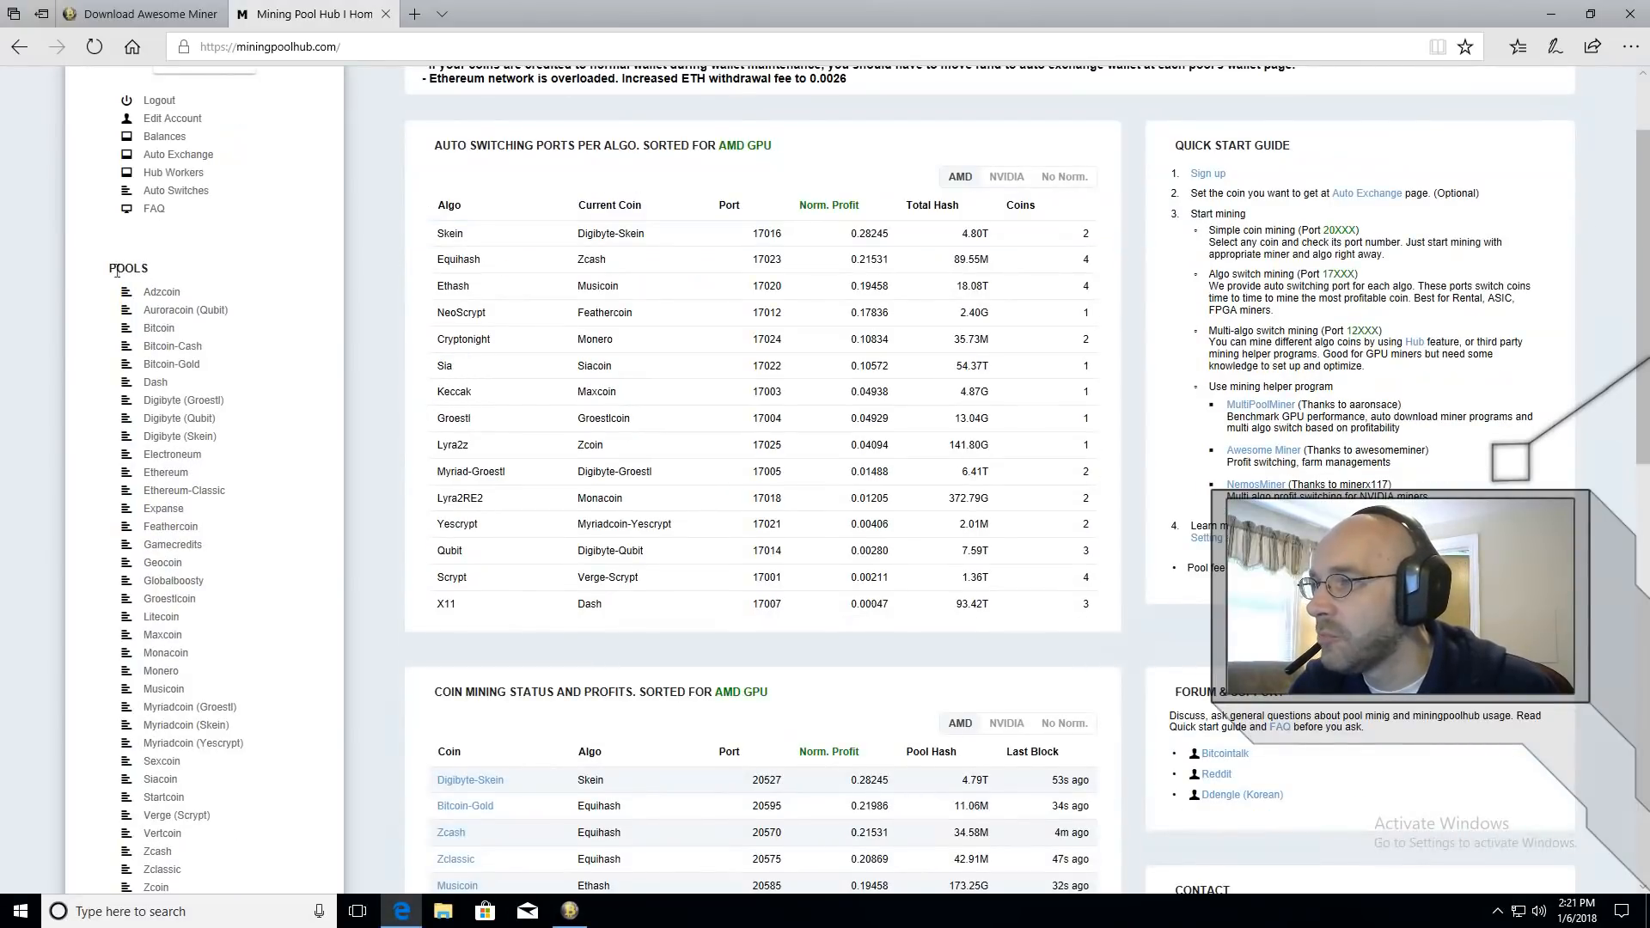
pyautogui.scroll(-3)
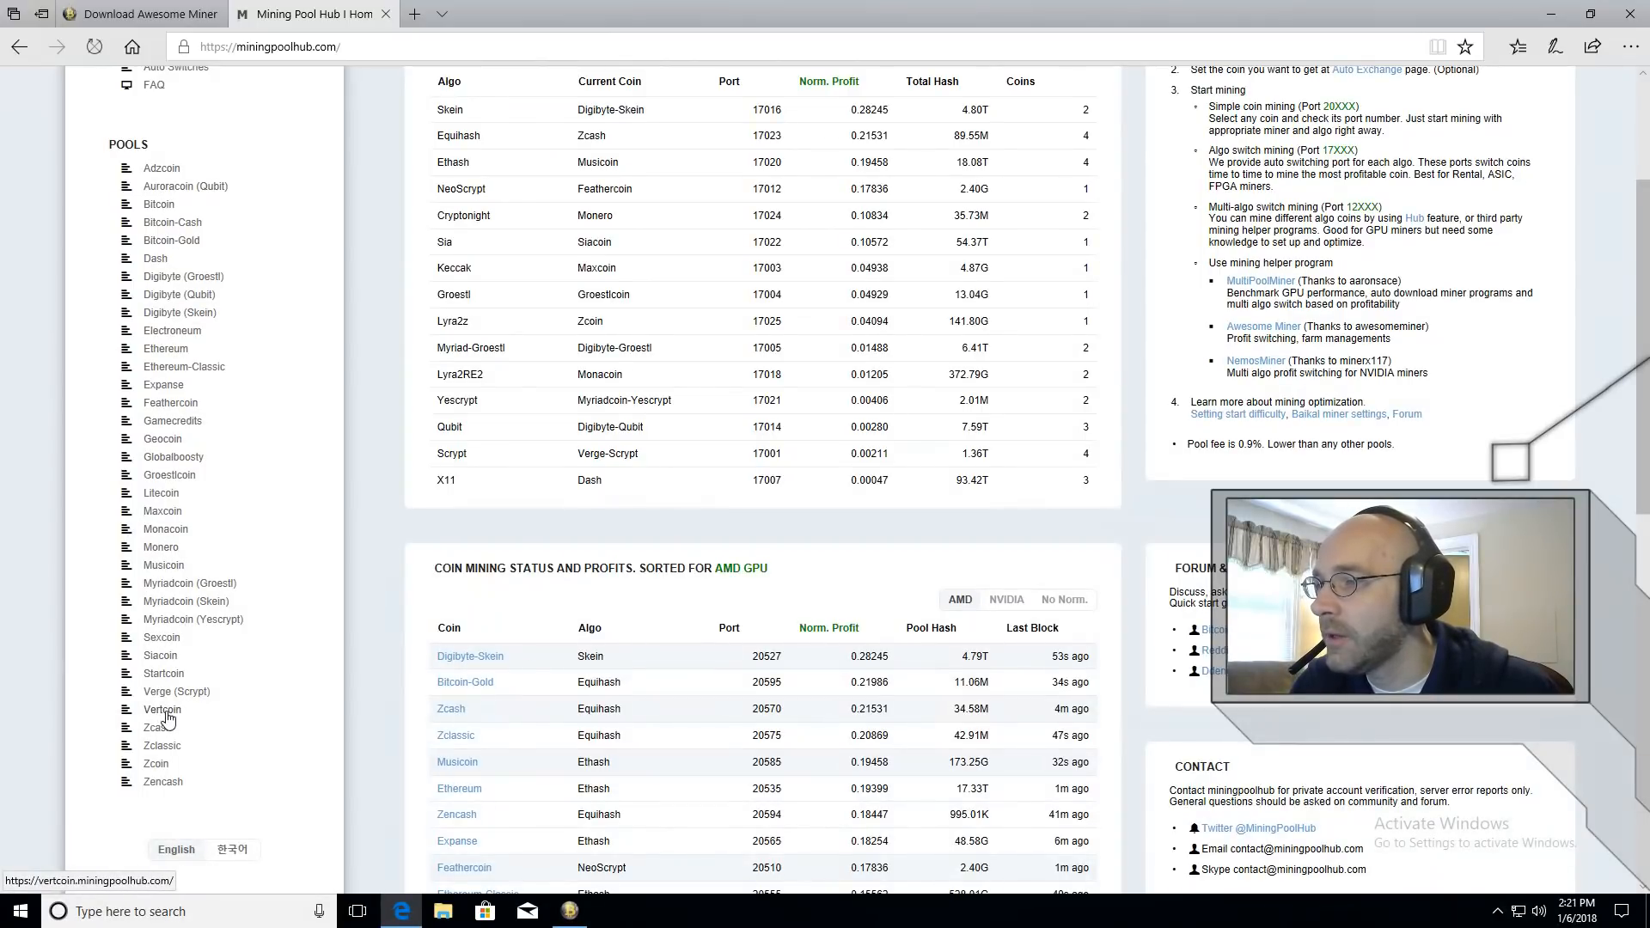
pyautogui.click(161, 708)
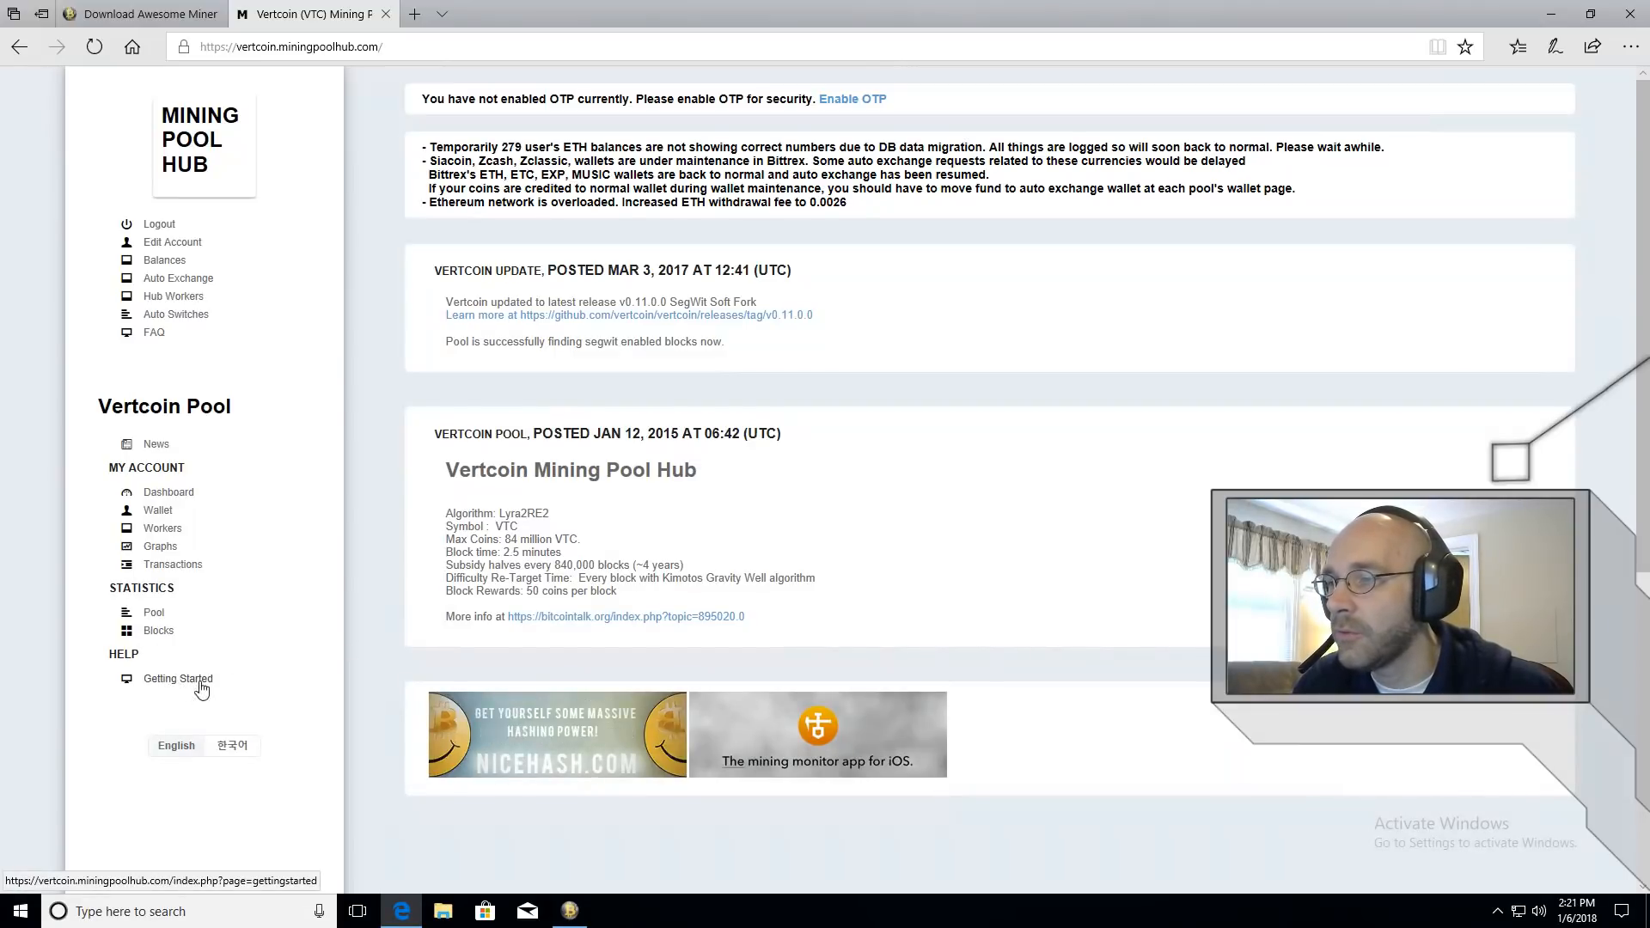
pyautogui.click(177, 677)
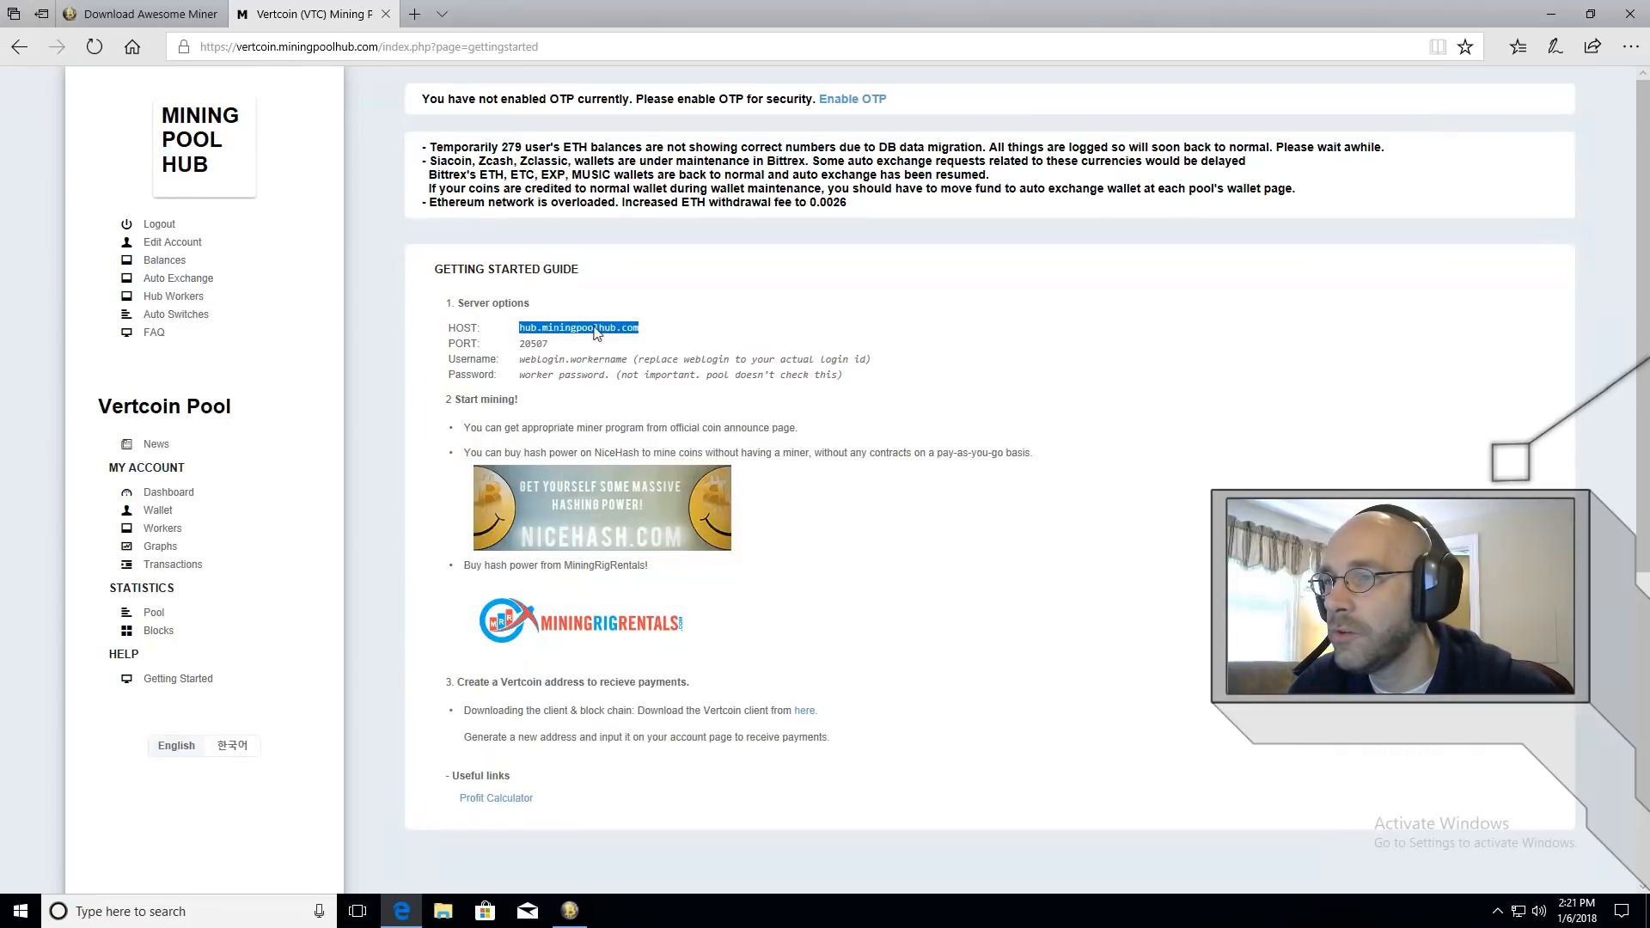
pyautogui.rightClick(578, 326)
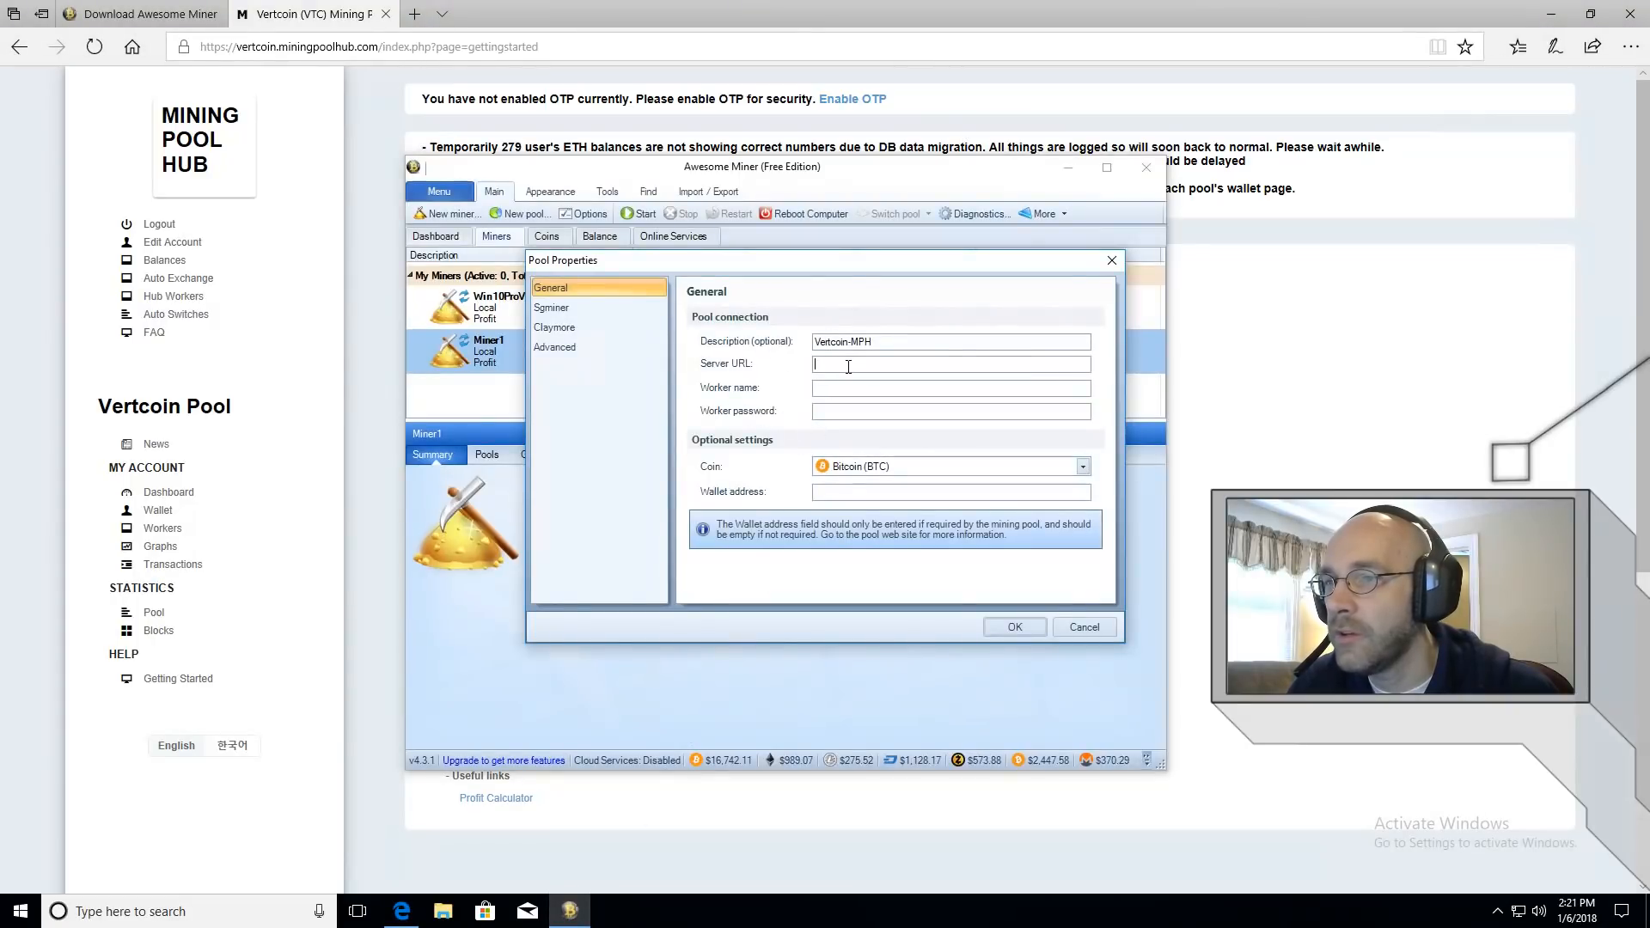
# Fill in the pool server hub.miningpoolhub.com, port 20507 and the worker login
pyautogui.write('hub.miningpoolhub.com')
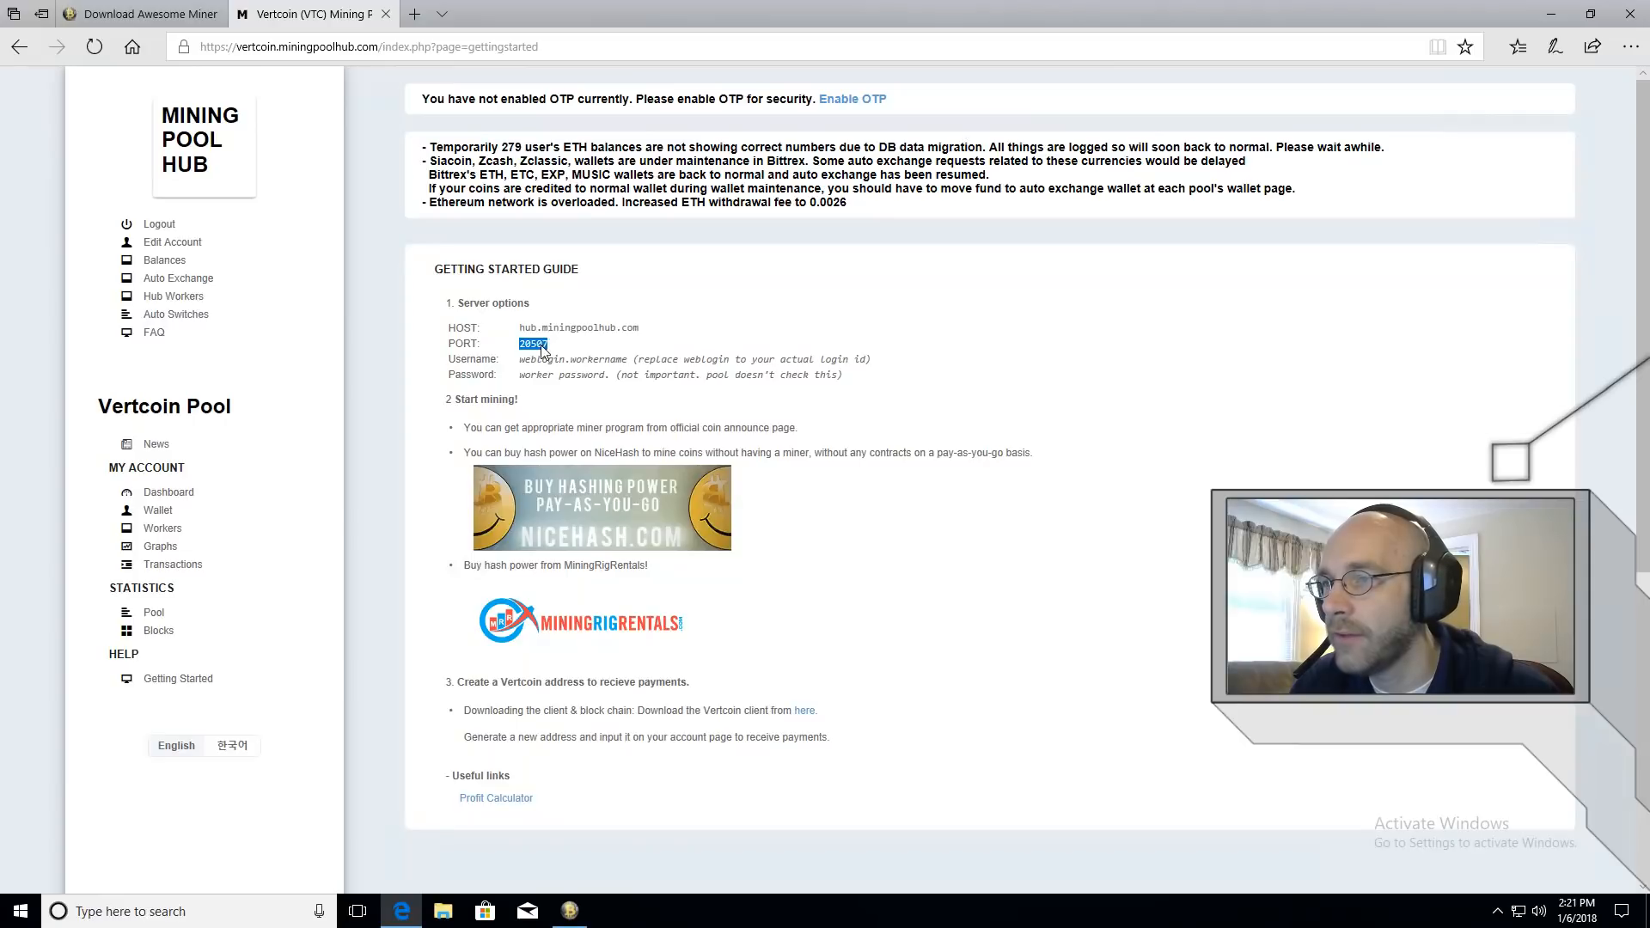
pyautogui.rightClick(533, 344)
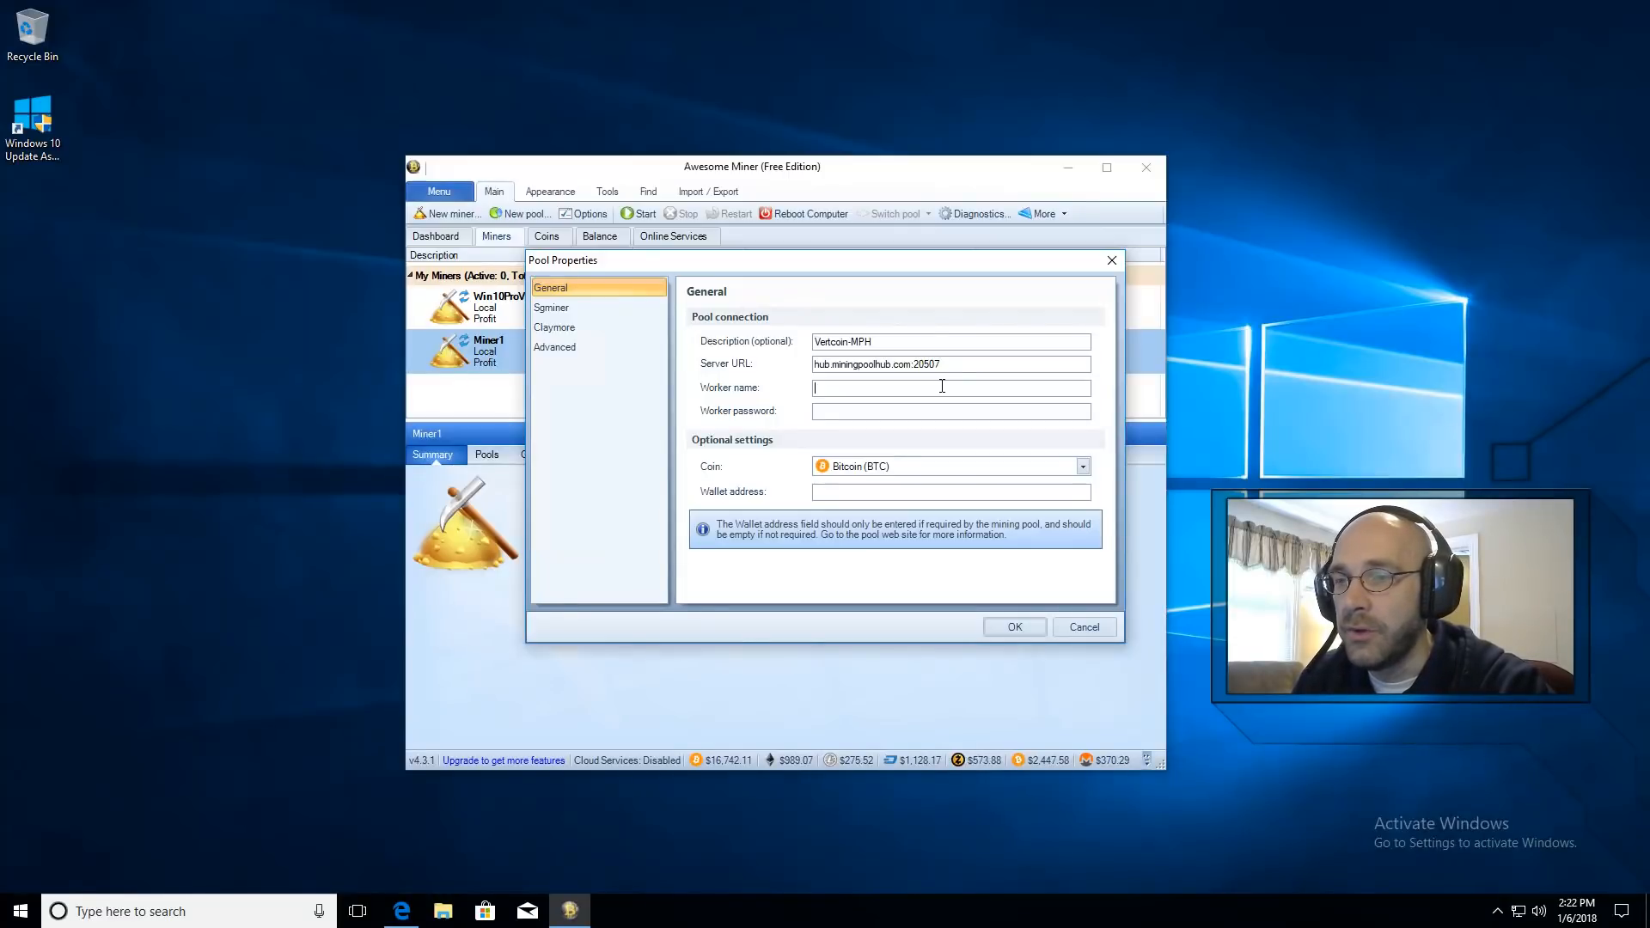
pyautogui.write('Gob')
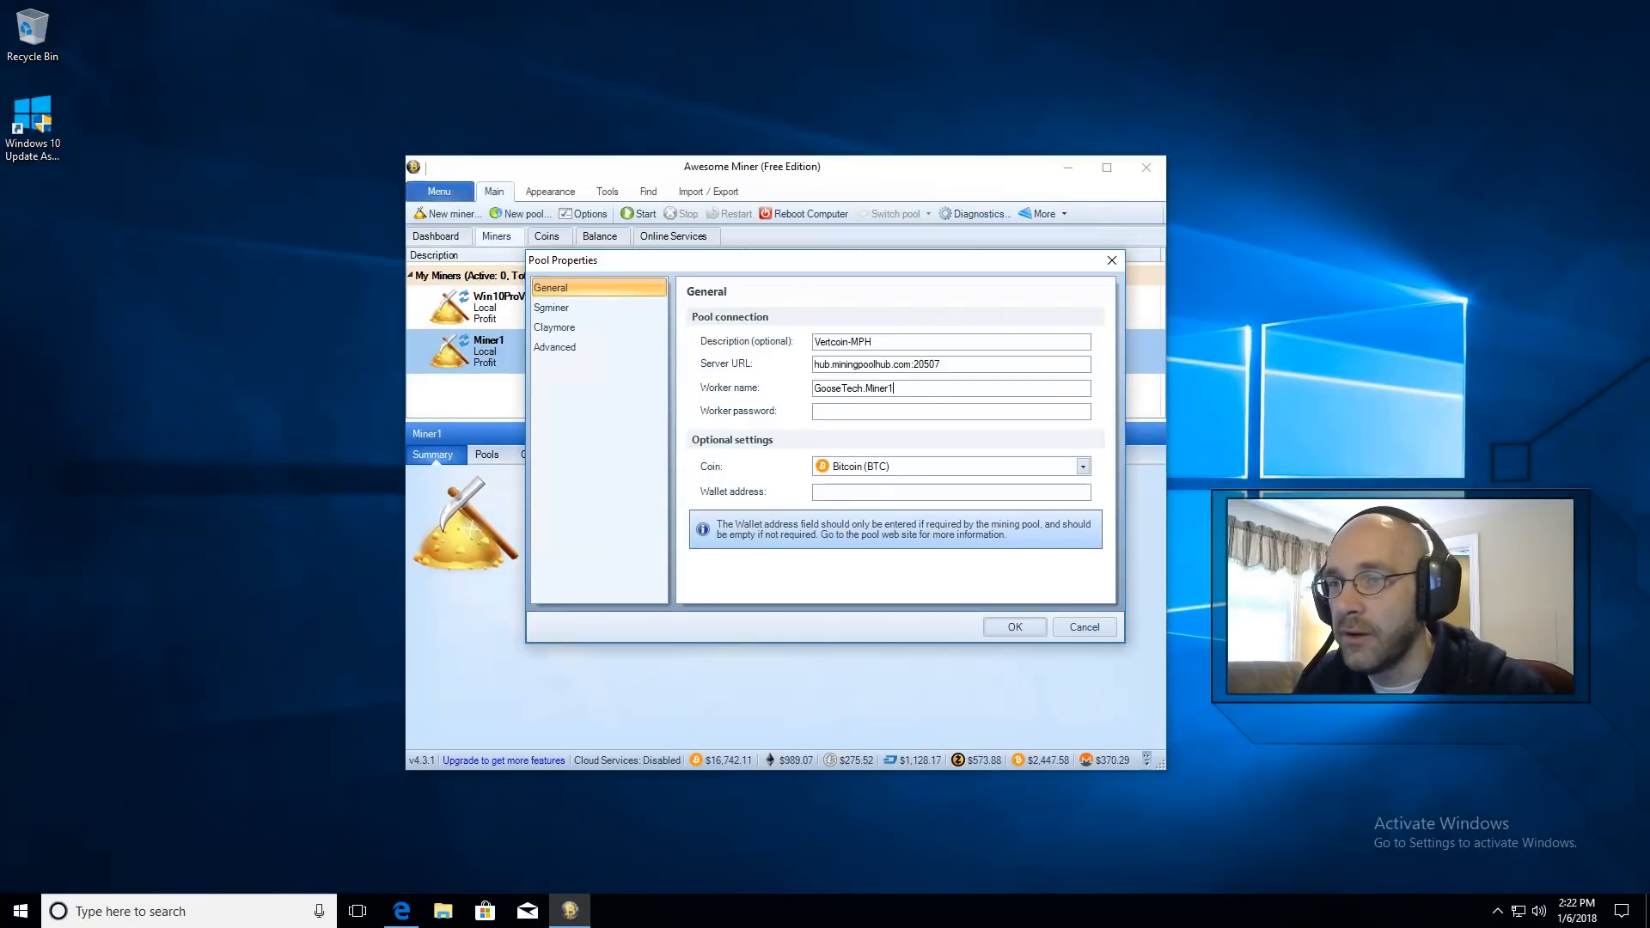
pyautogui.write('x')
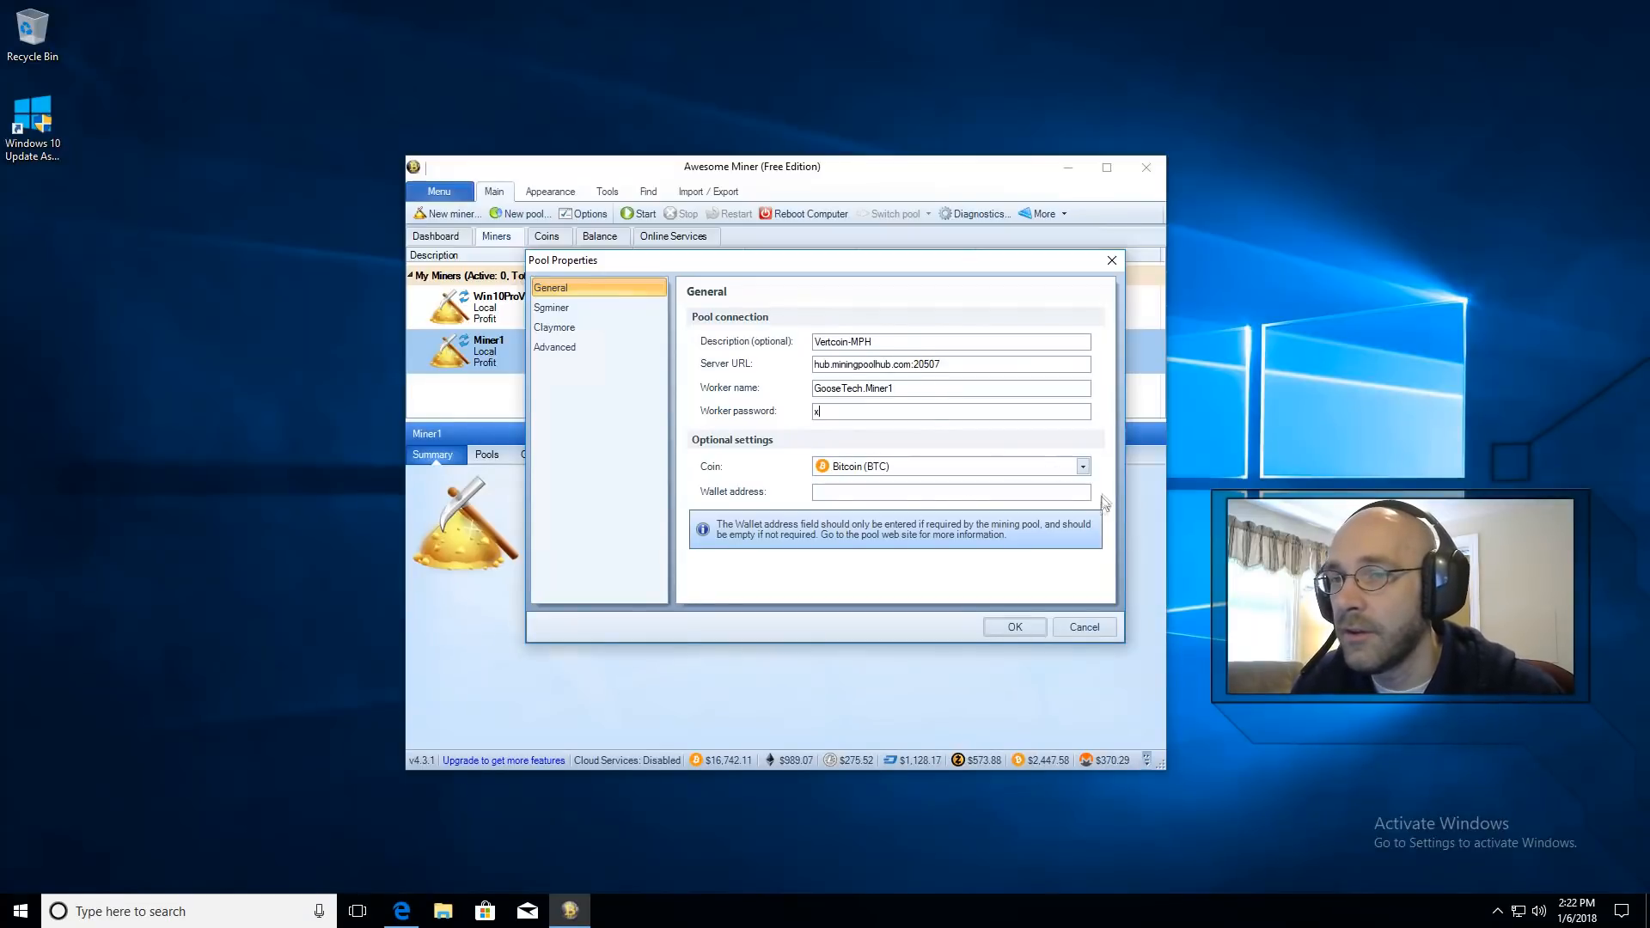
pyautogui.moveTo(1094, 481)
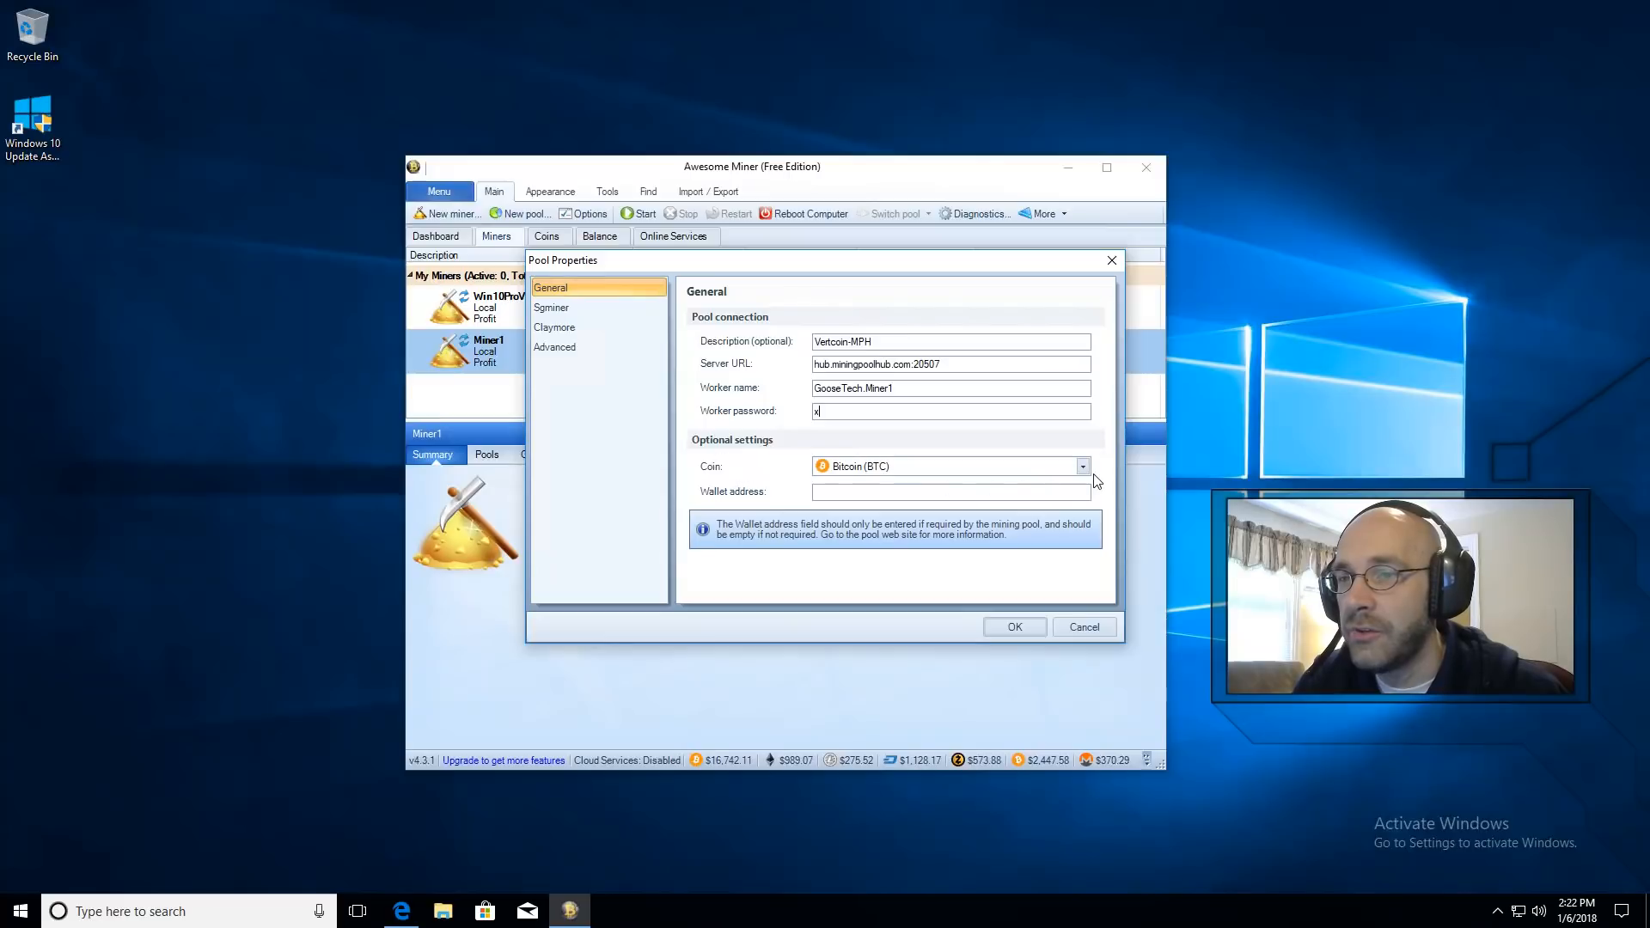
# Set the pool's coin to Vertcoin (VTC) and save the Vertcoin-MPH pool
pyautogui.click(1081, 466)
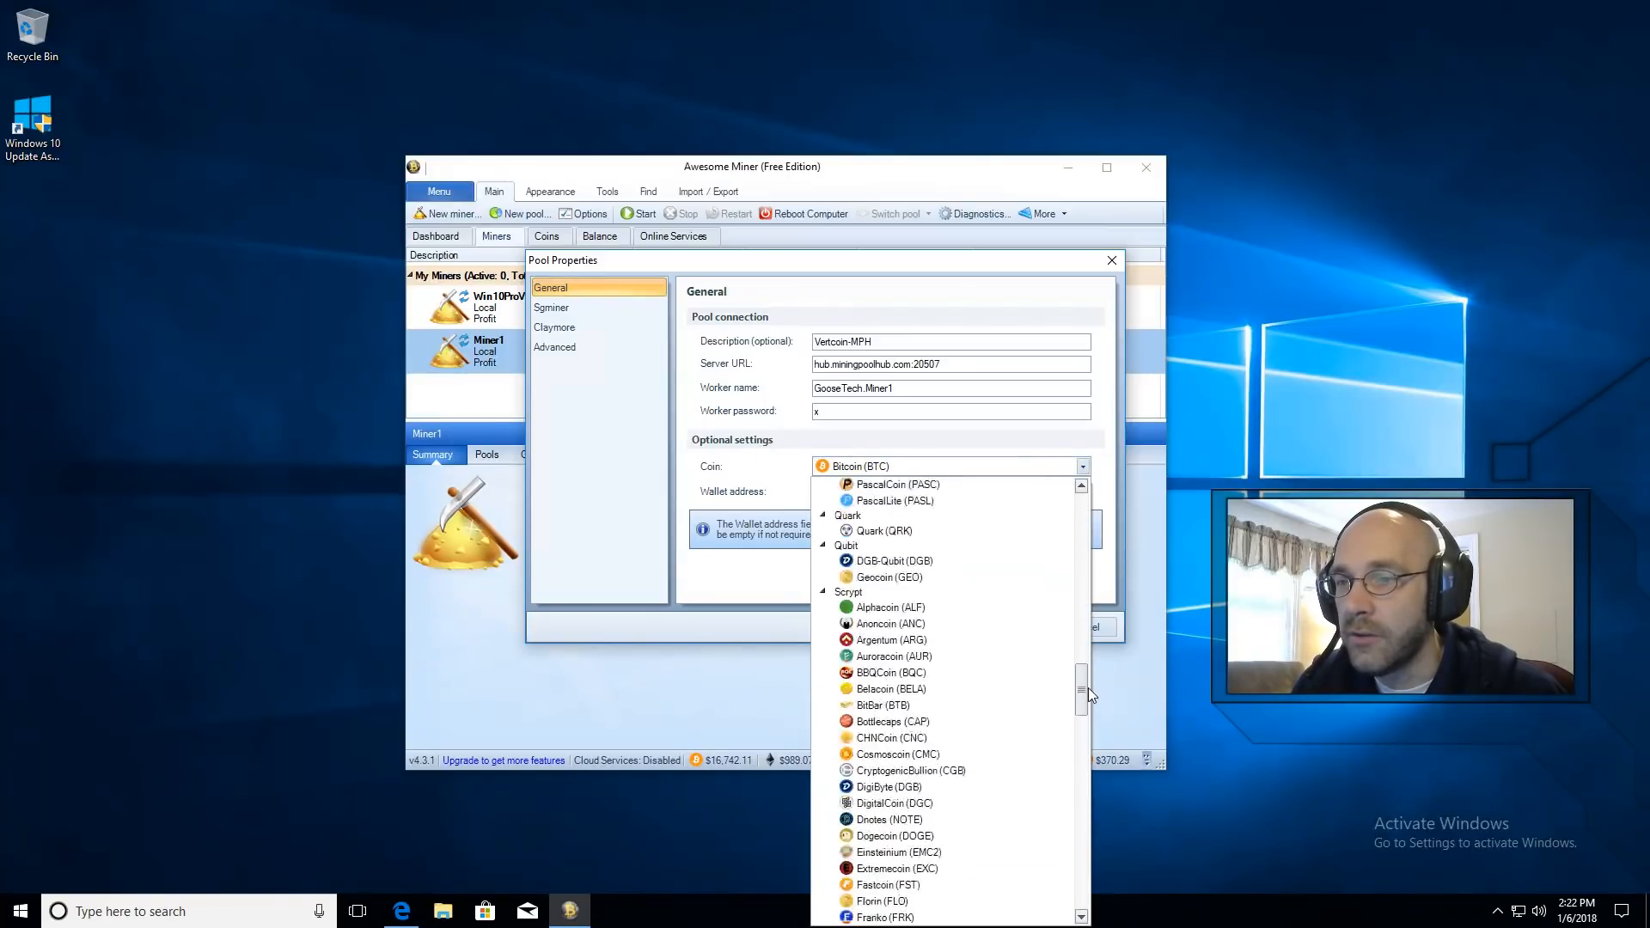
pyautogui.click(883, 607)
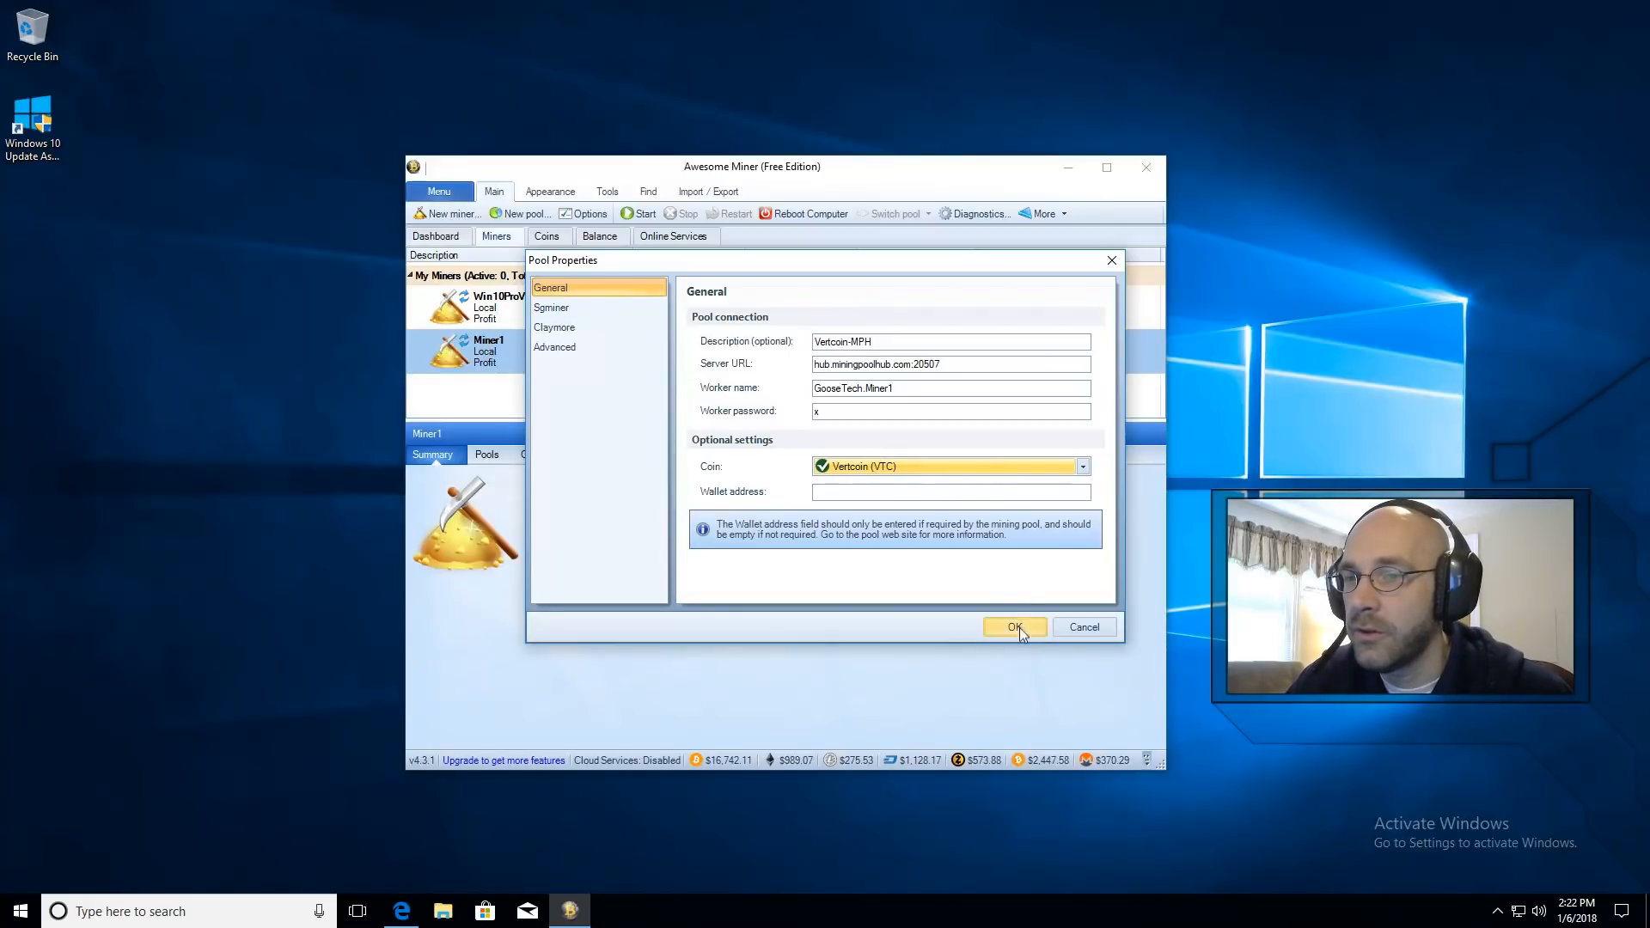
pyautogui.click(1014, 627)
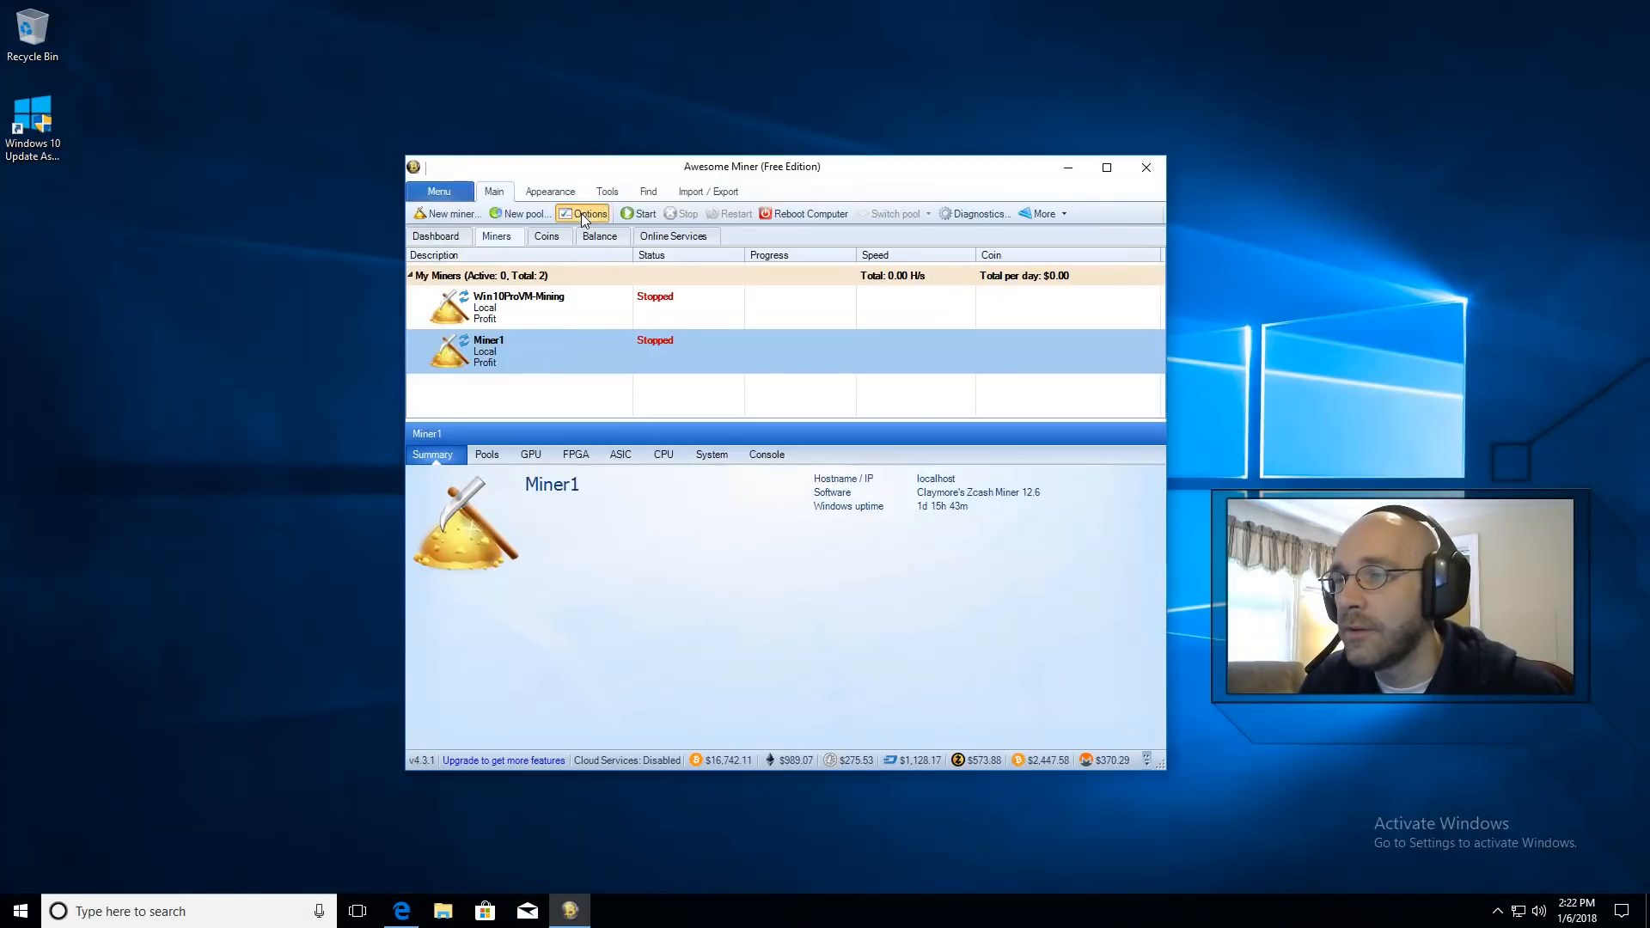
# In Options > Profit Switching, select Vertcoin-MPH [Vertcoin (VTC)] as the custom pool
pyautogui.click(590, 213)
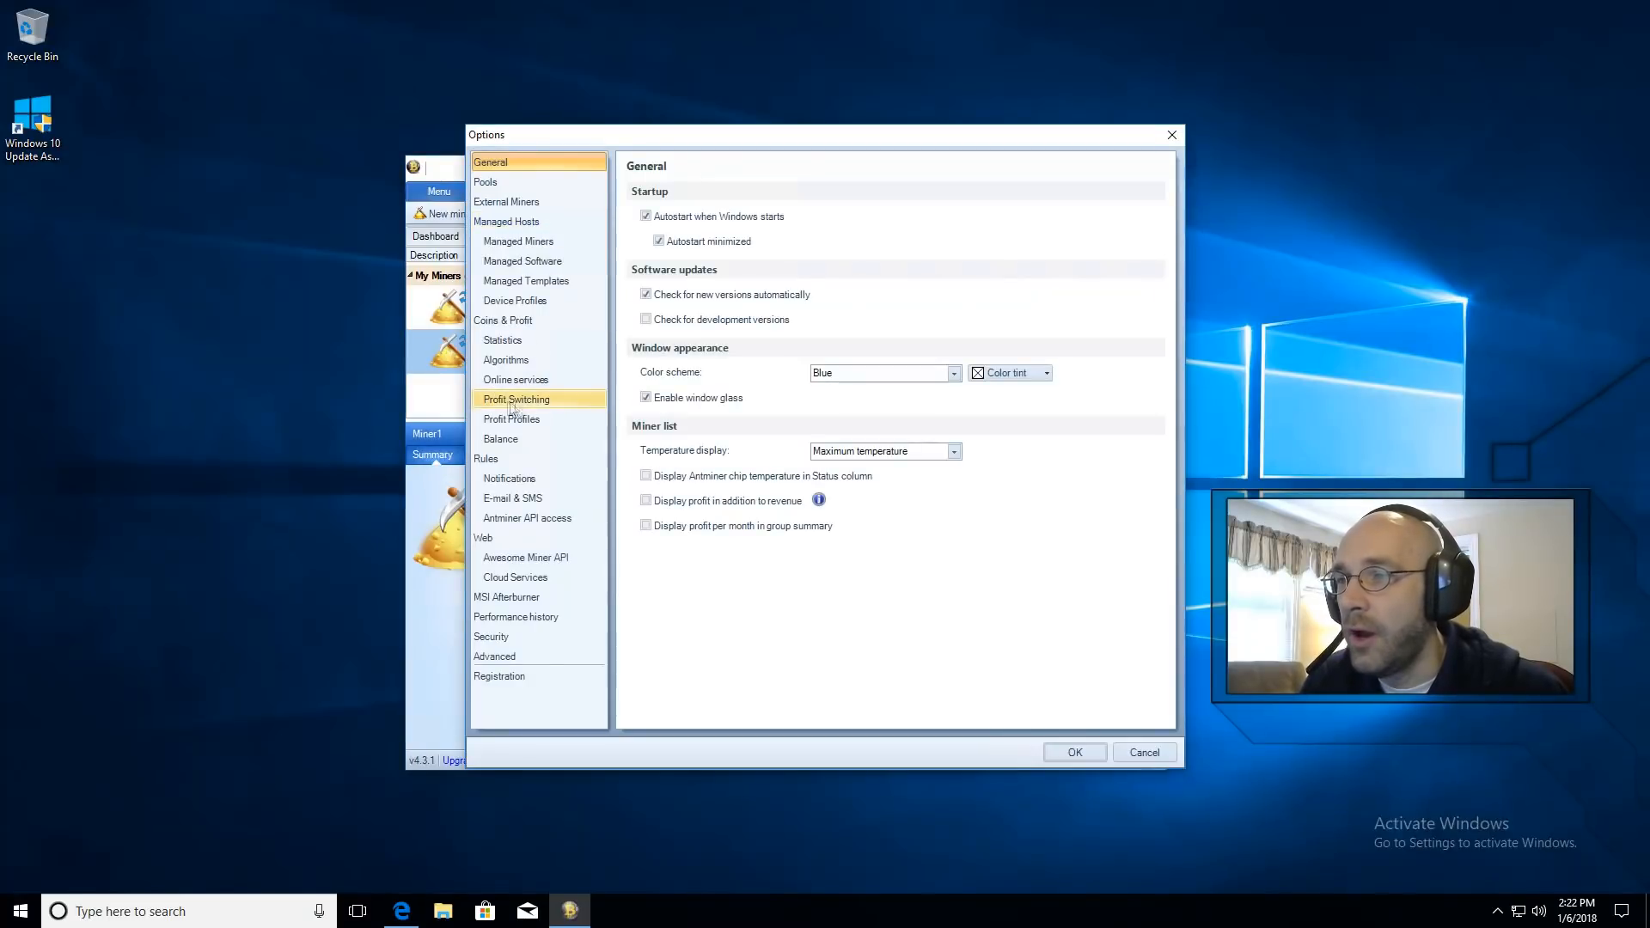
pyautogui.click(516, 399)
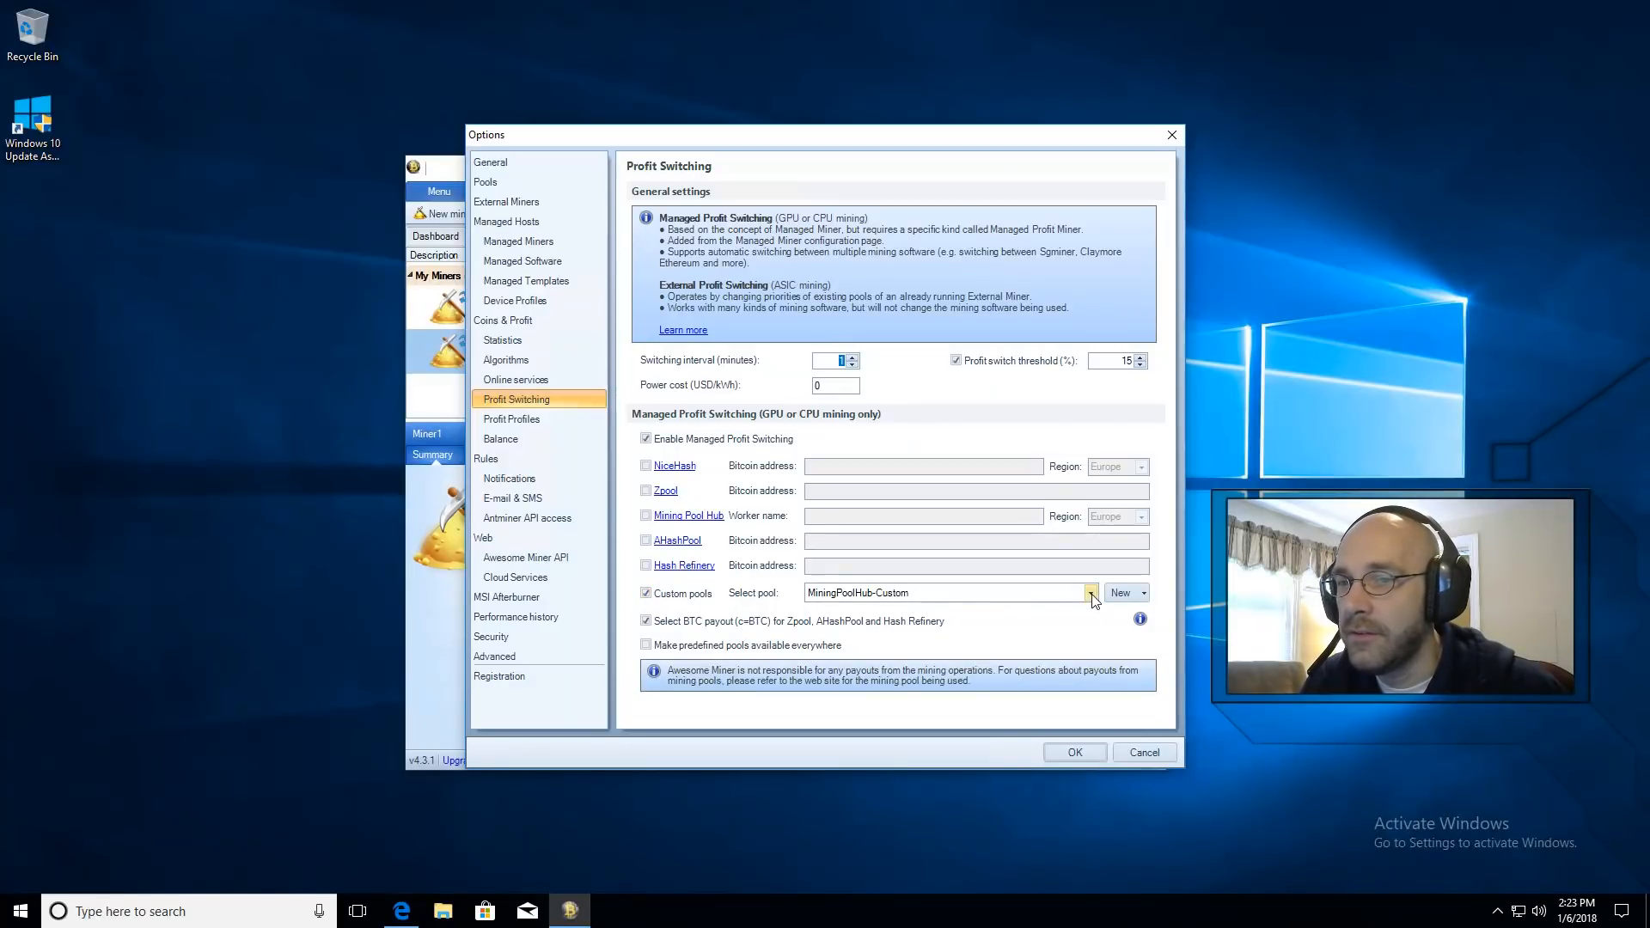
pyautogui.click(1090, 593)
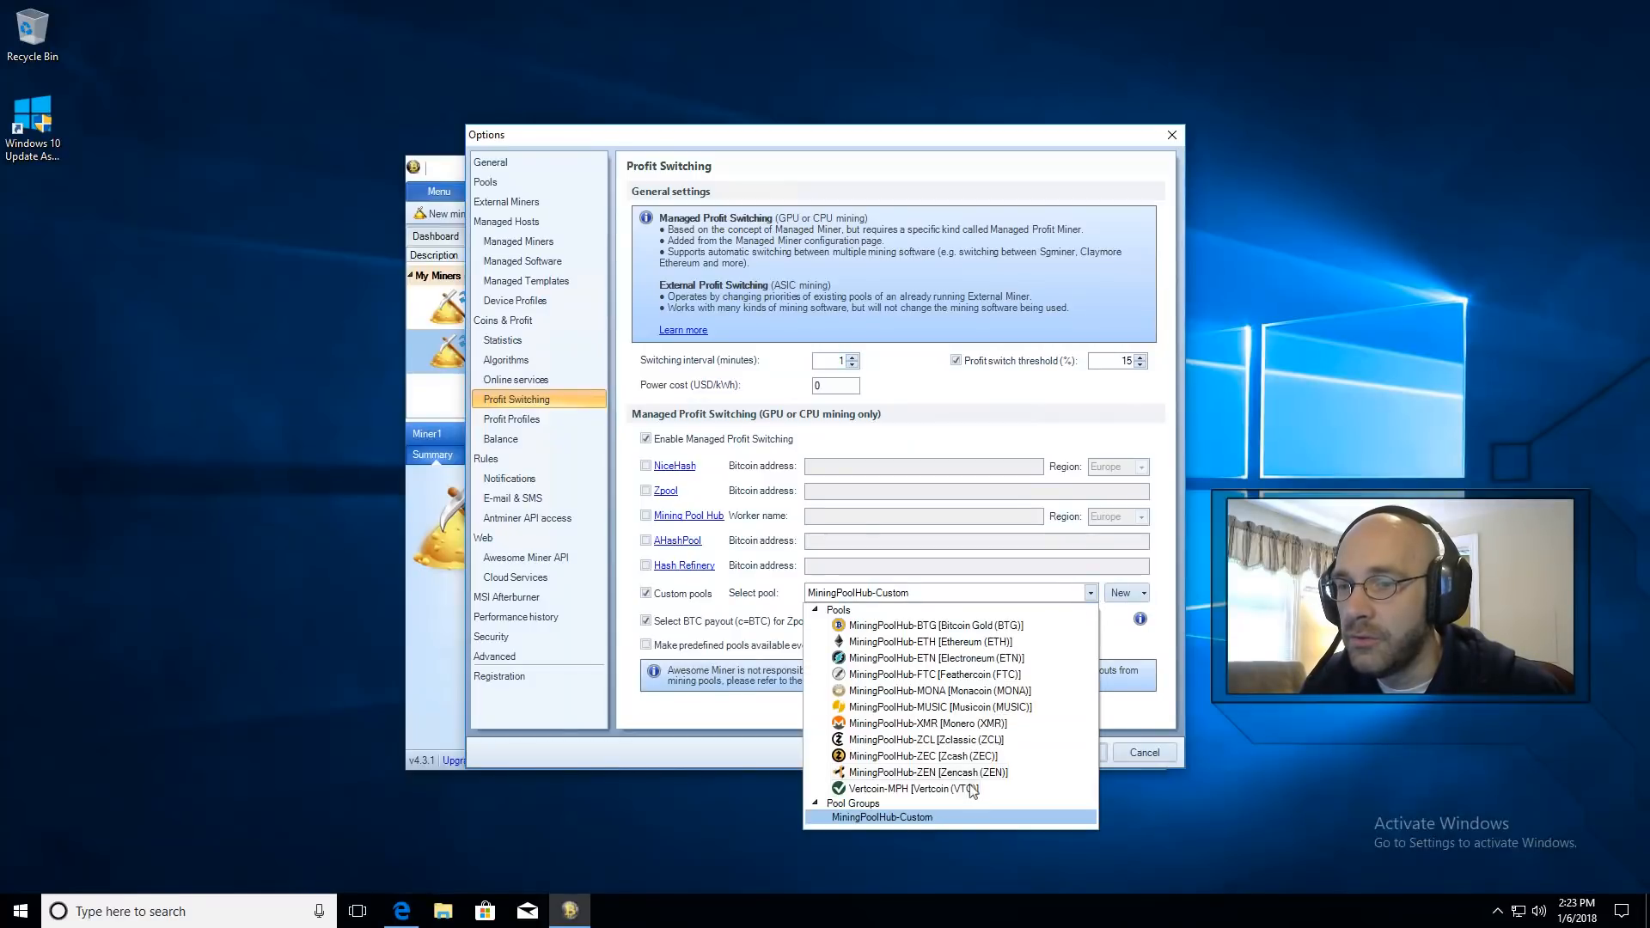
pyautogui.click(906, 789)
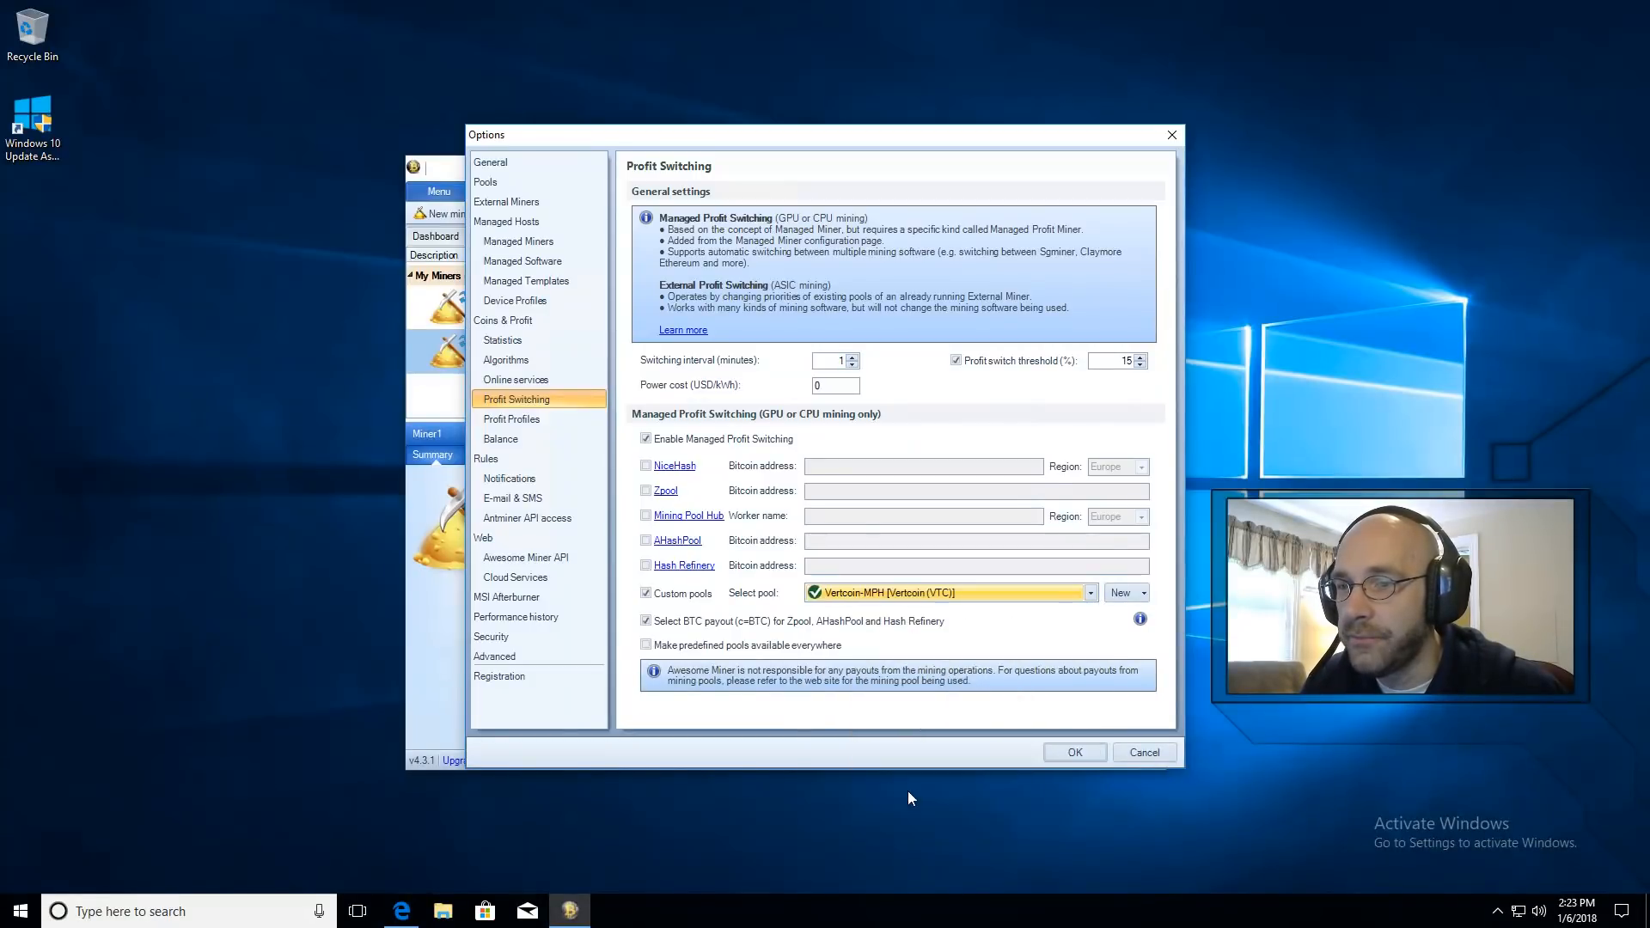
pyautogui.moveTo(995, 598)
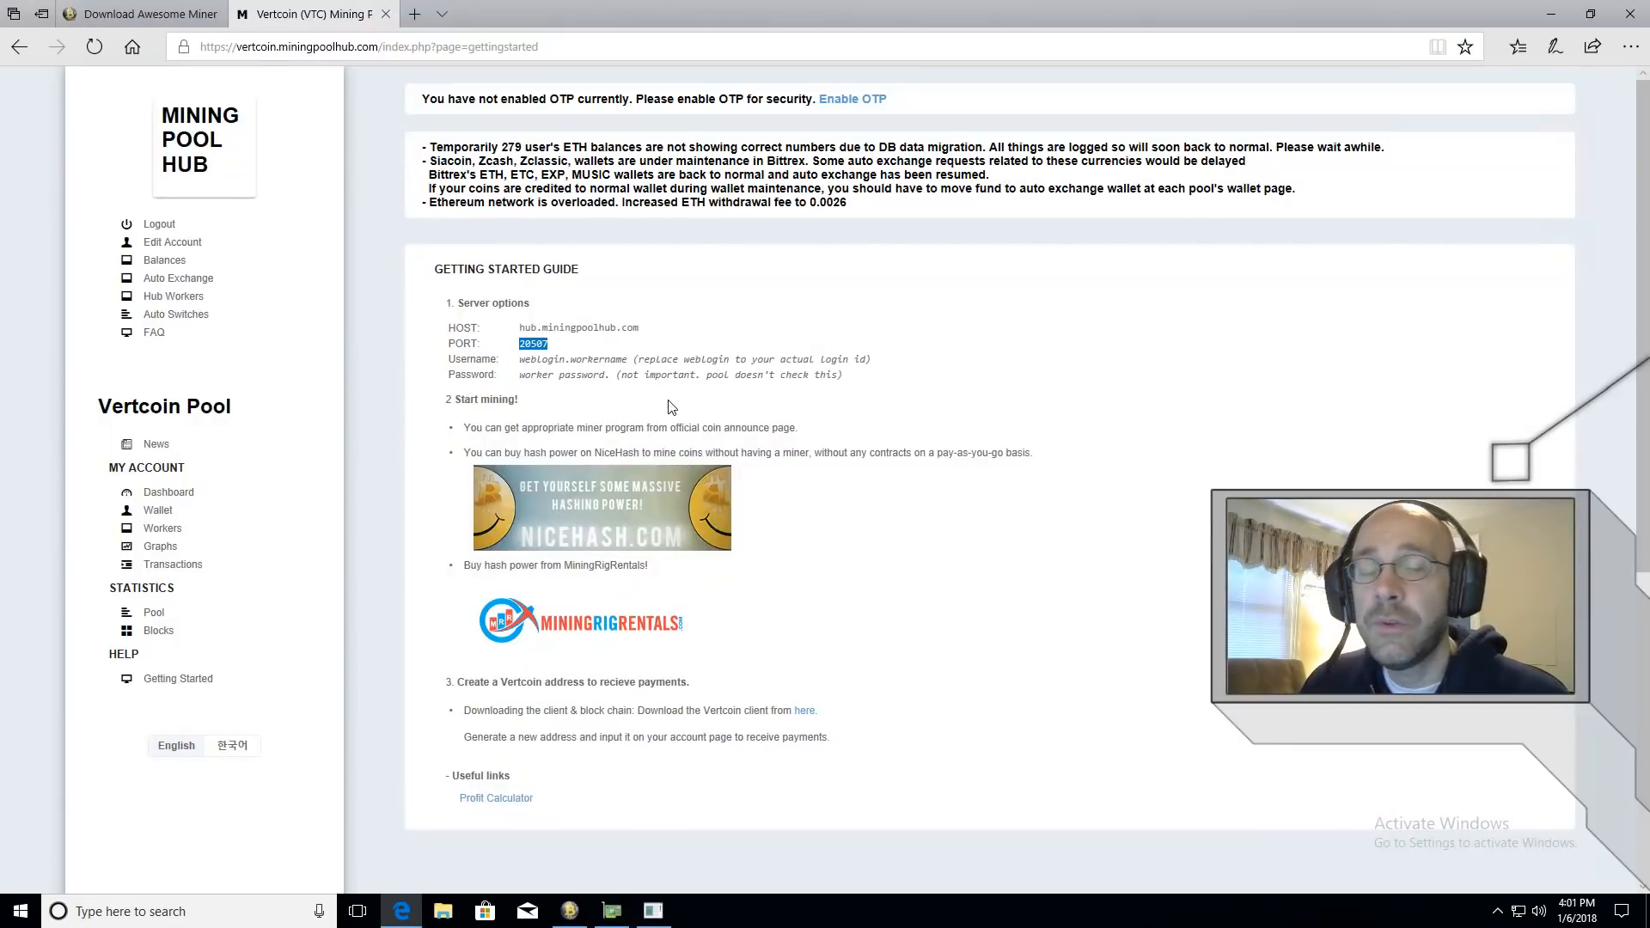
pyautogui.moveTo(178, 431)
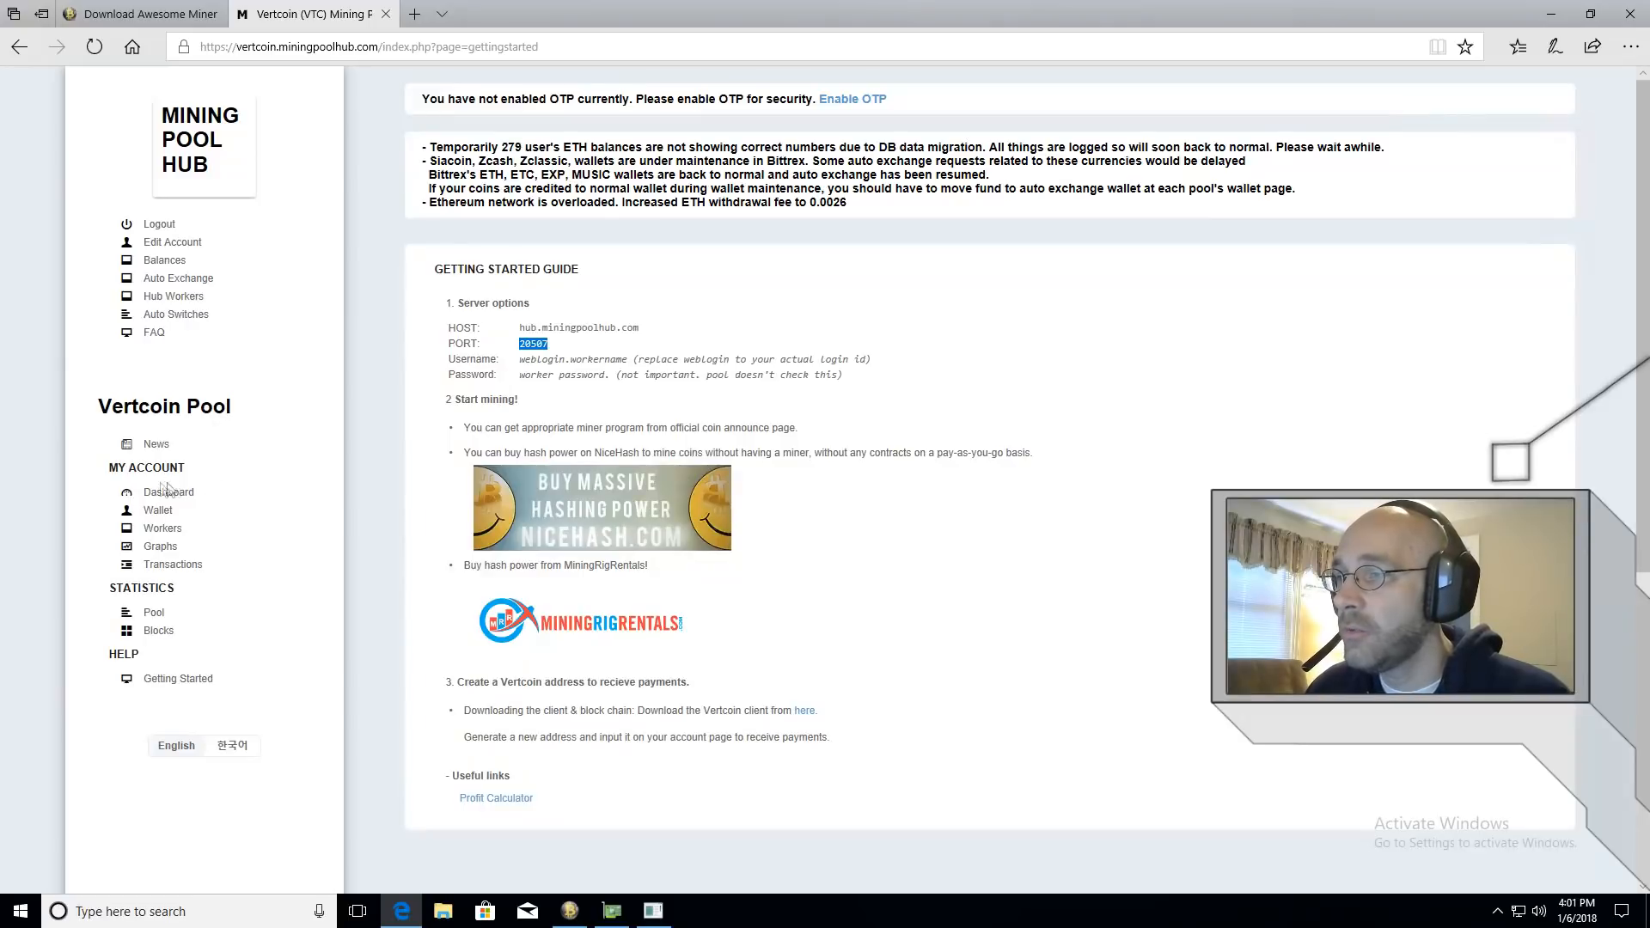
pyautogui.moveTo(158, 510)
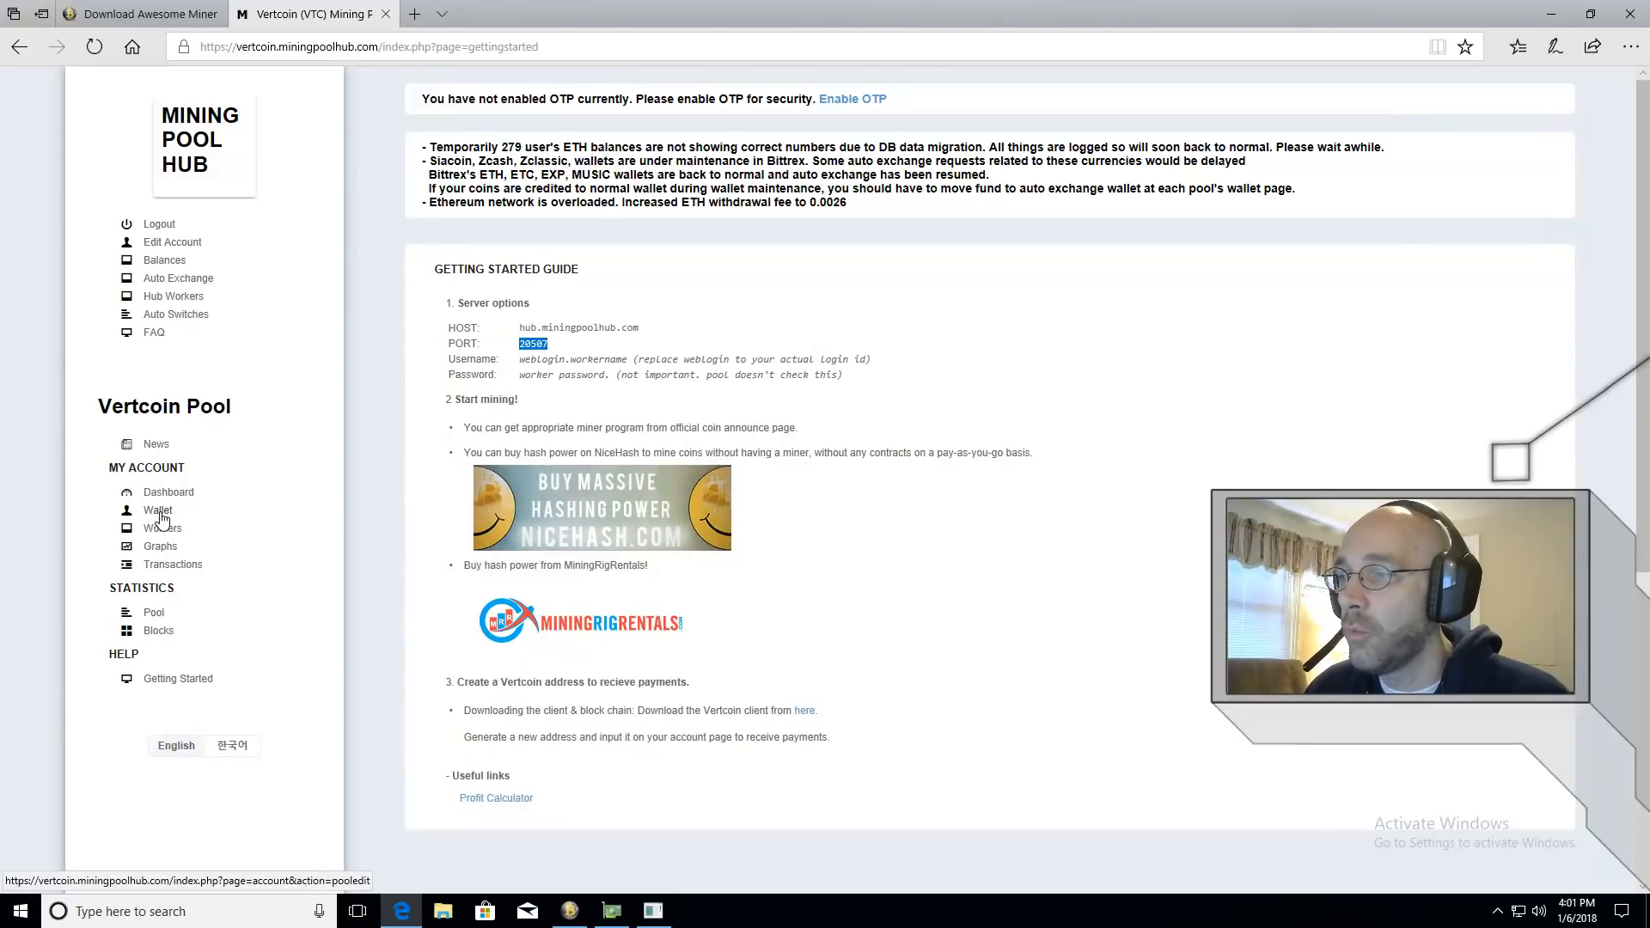
# Open the Vertcoin pool's Wallet page under My Account and select a field there
pyautogui.click(156, 509)
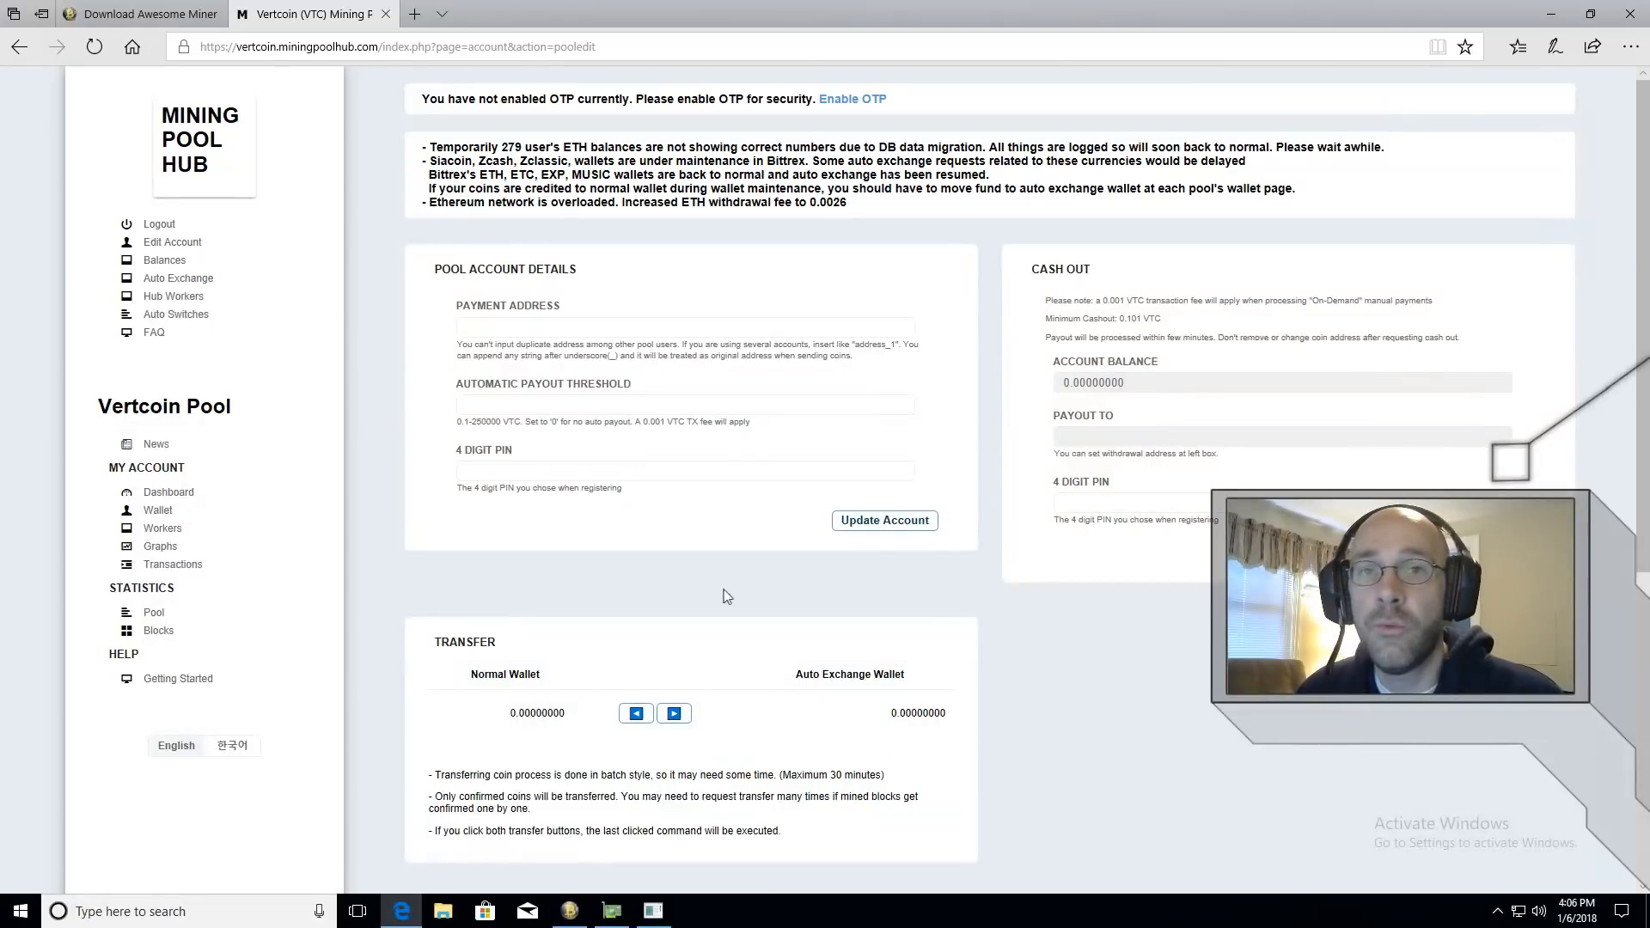
pyautogui.moveTo(715, 551)
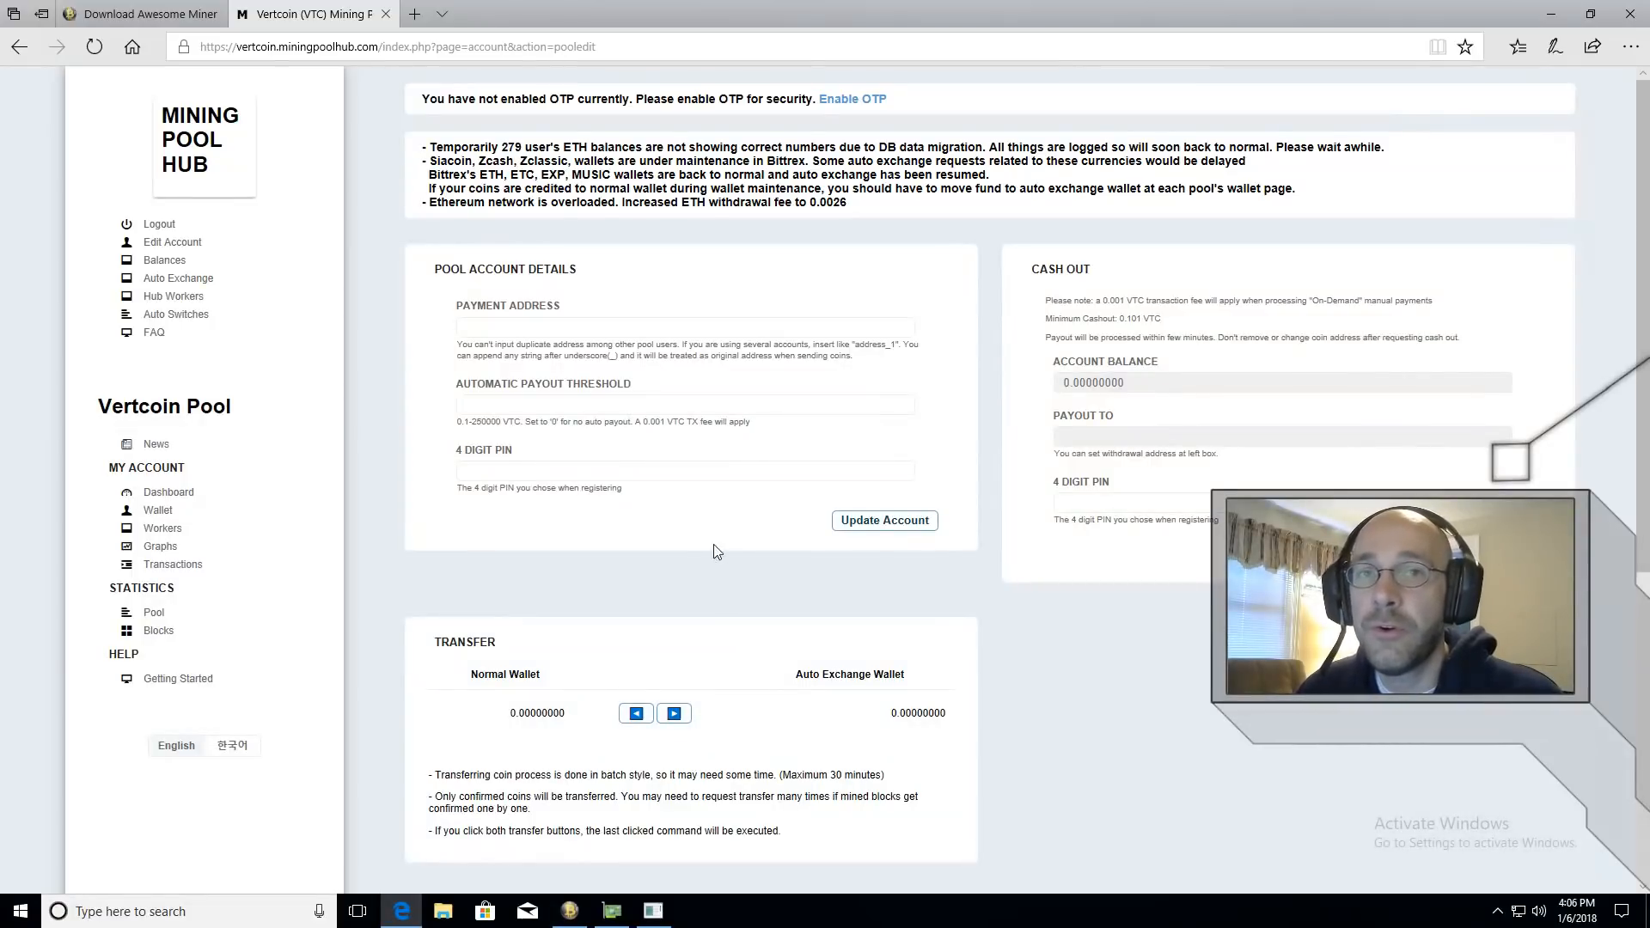
pyautogui.moveTo(738, 589)
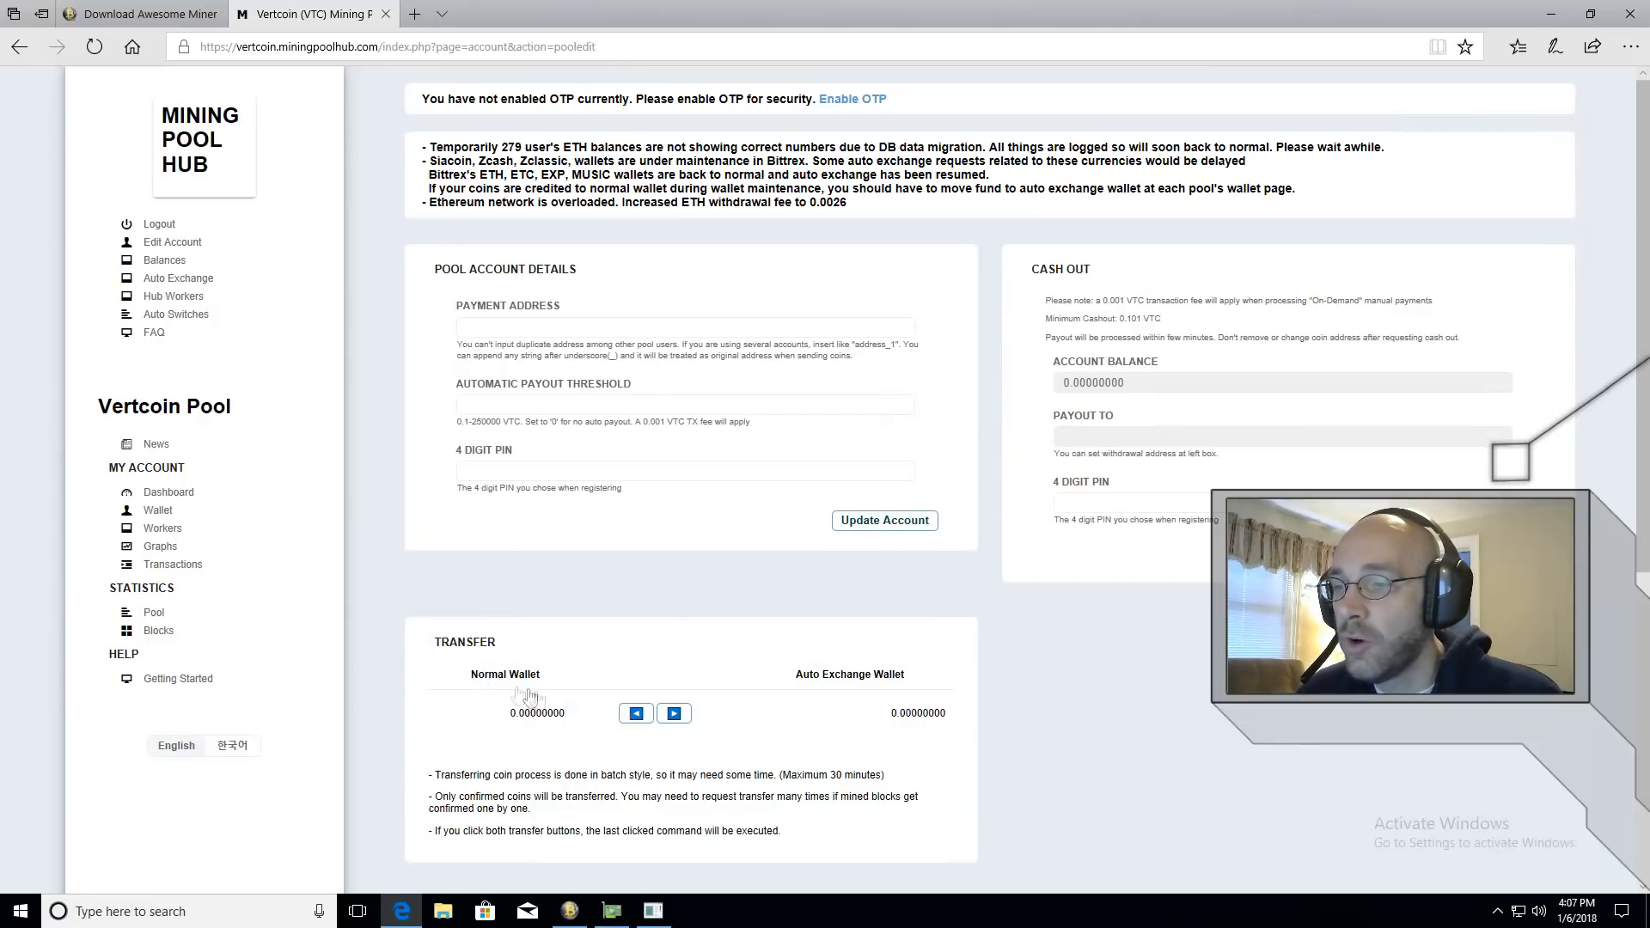
pyautogui.doubleClick(537, 711)
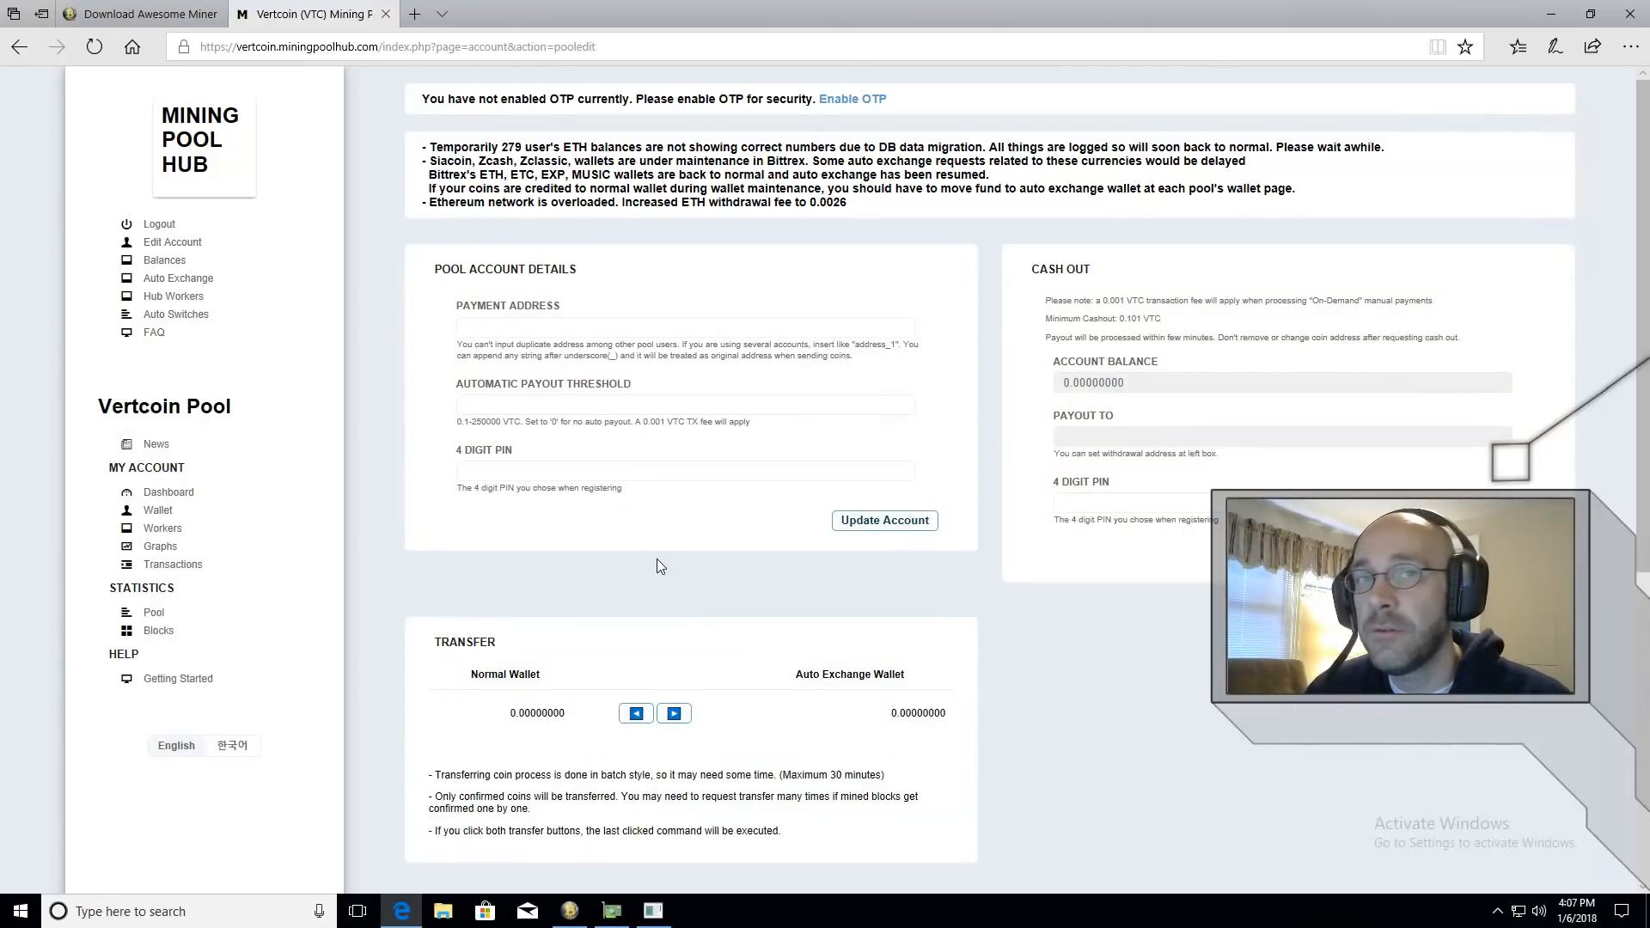
pyautogui.click(684, 327)
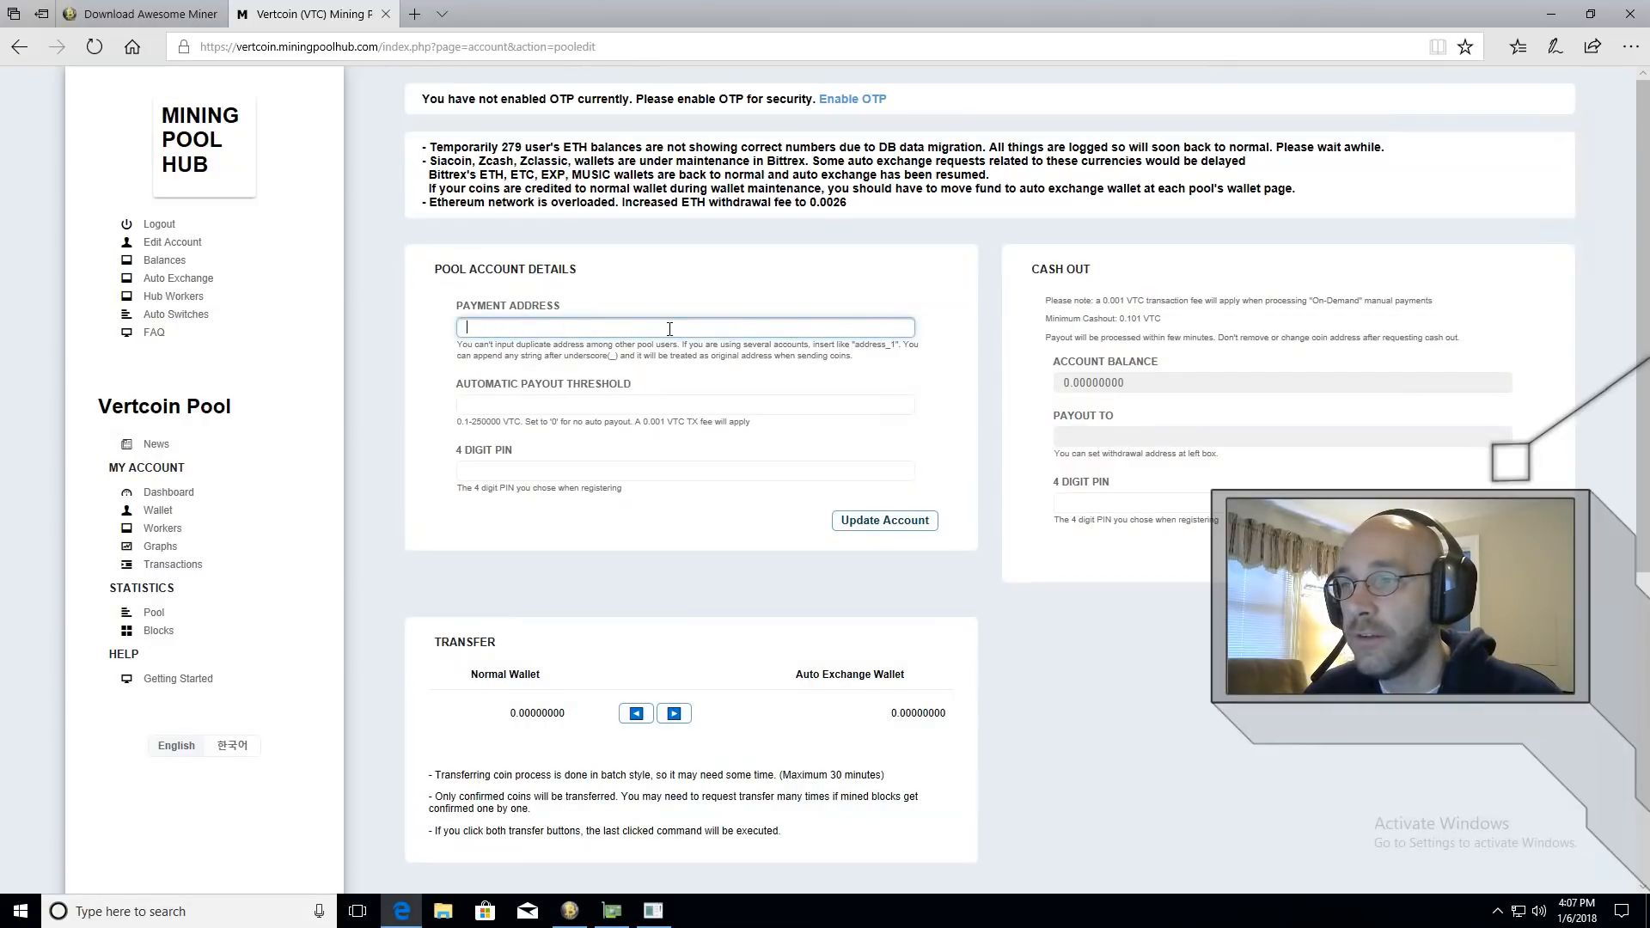
pyautogui.click(684, 404)
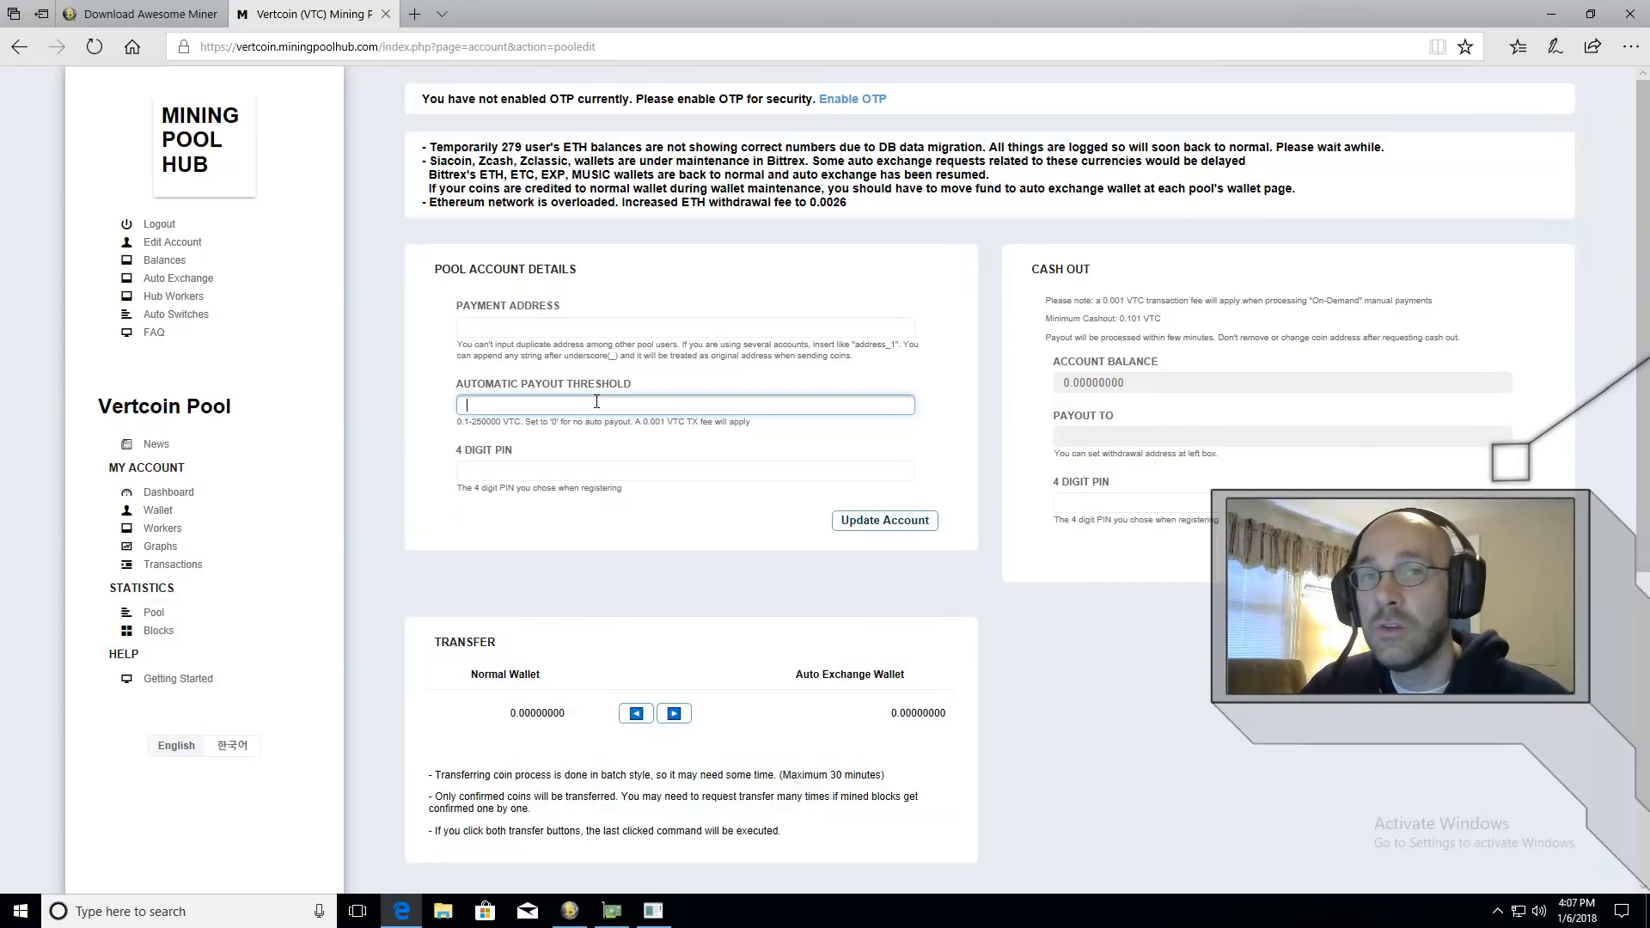
pyautogui.moveTo(469, 435)
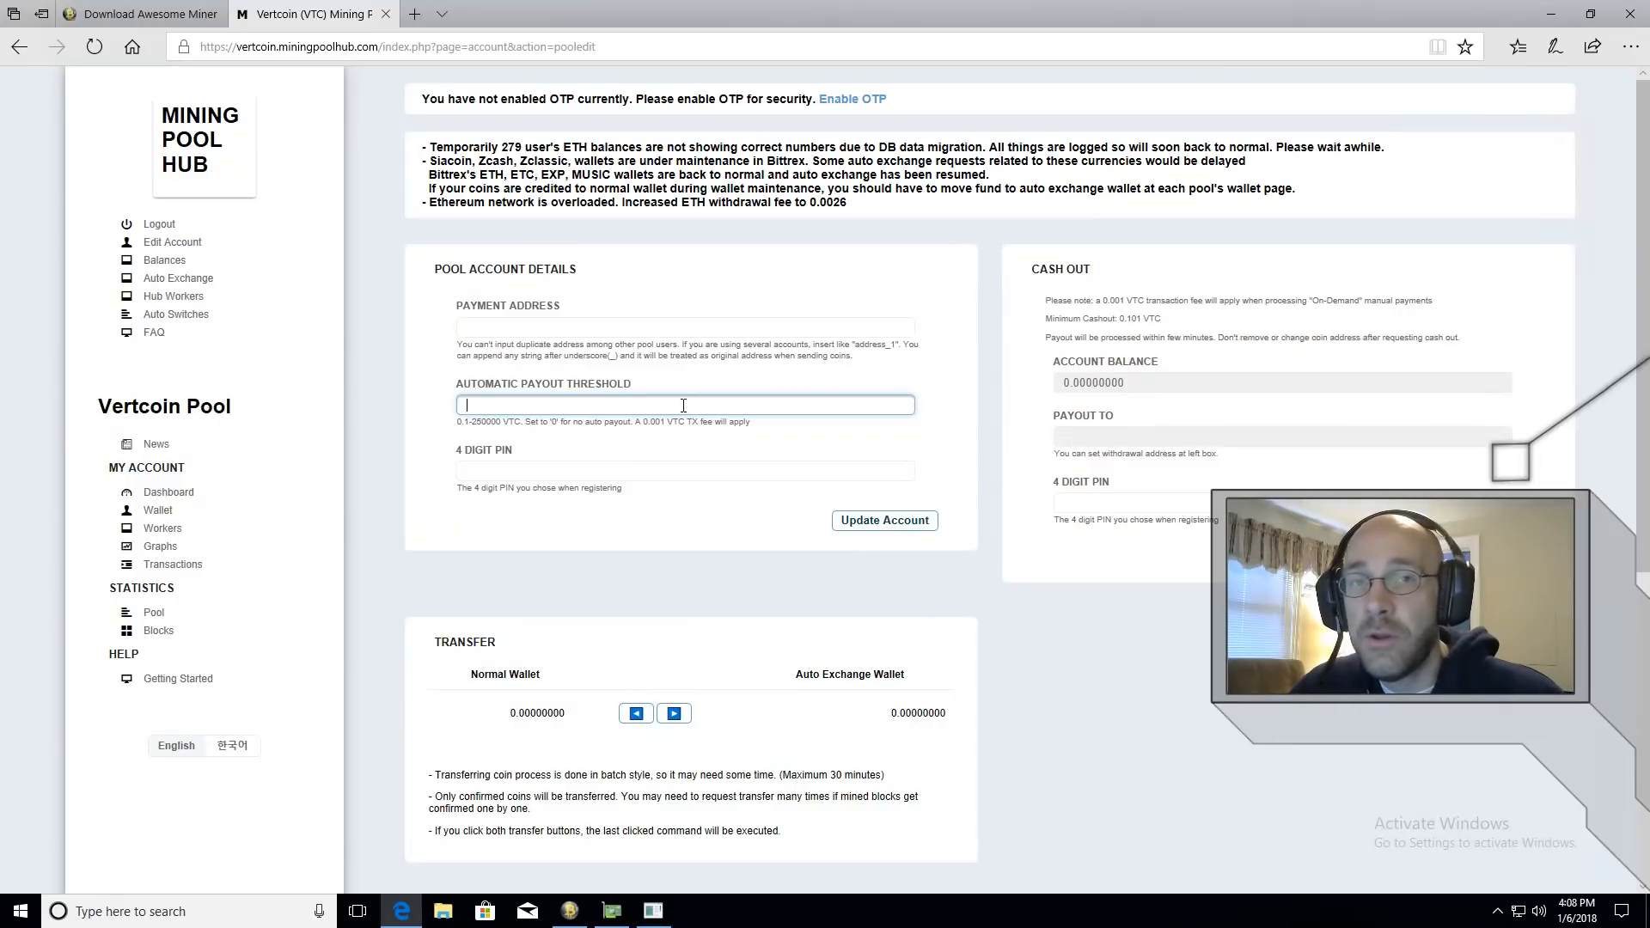
pyautogui.click(684, 471)
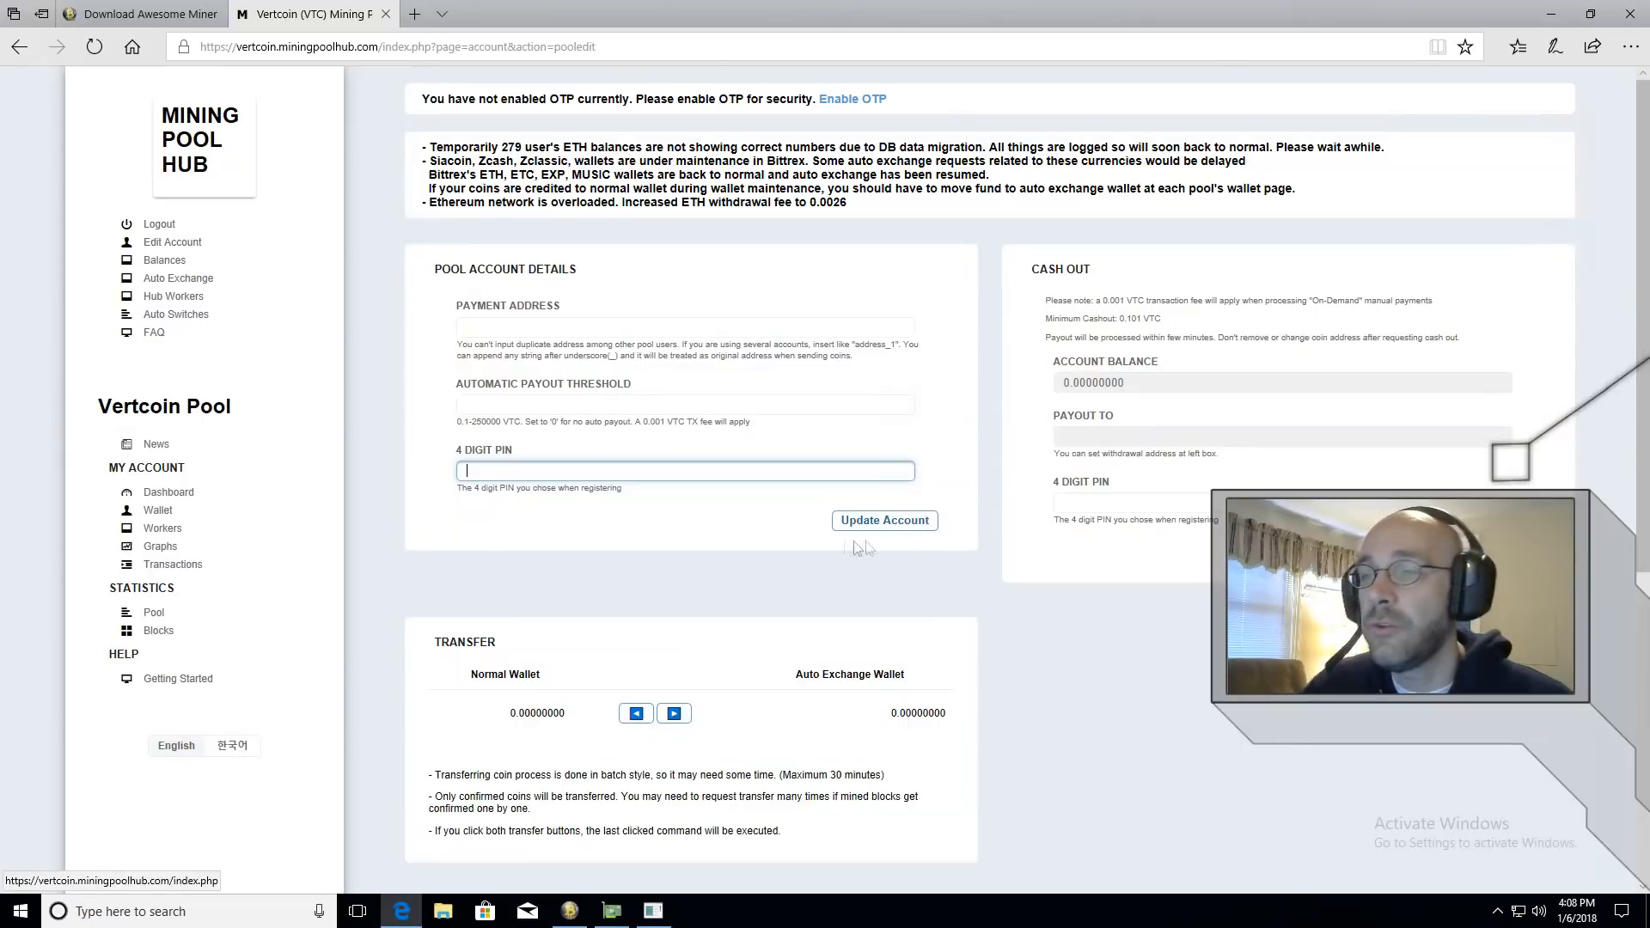
pyautogui.moveTo(712, 529)
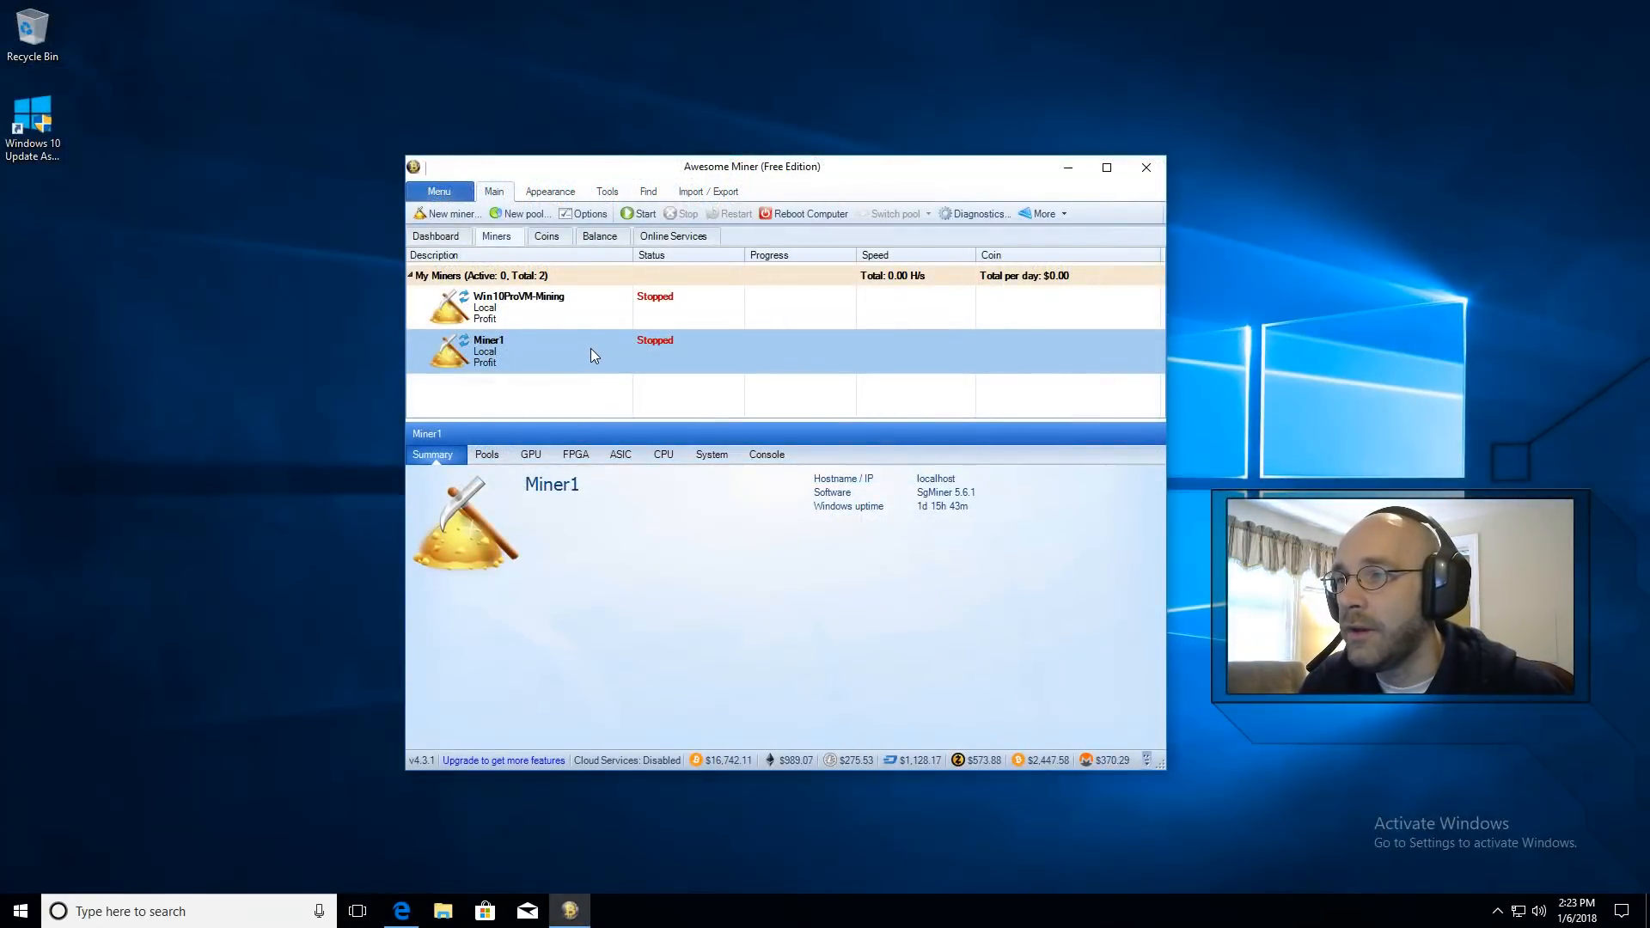
pyautogui.moveTo(605, 359)
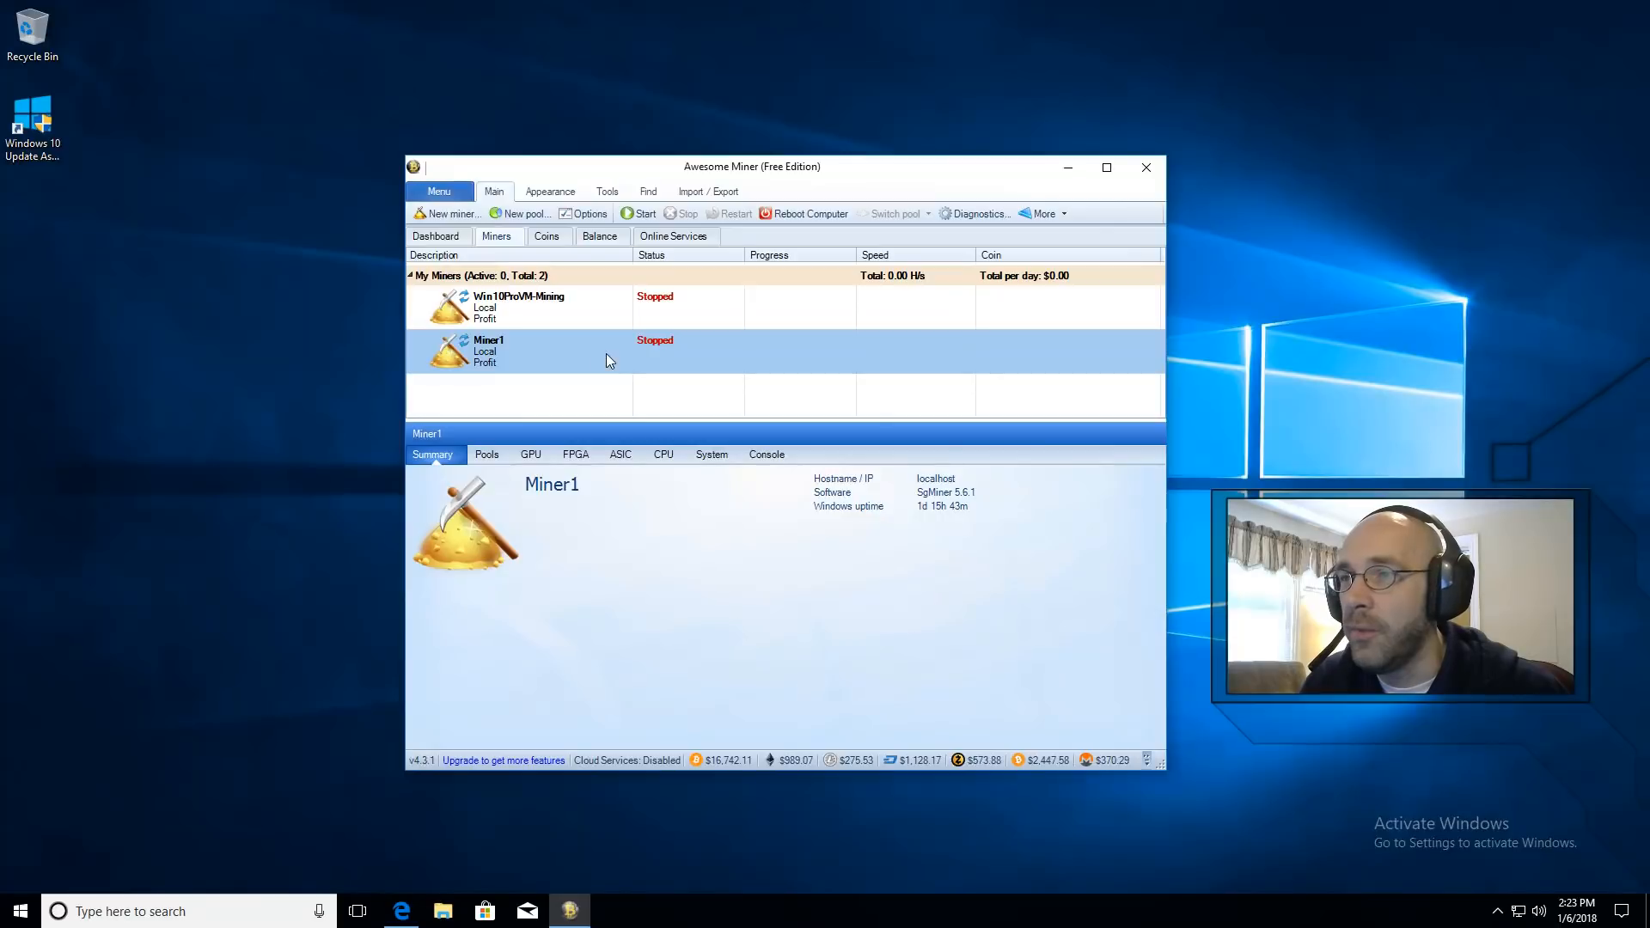